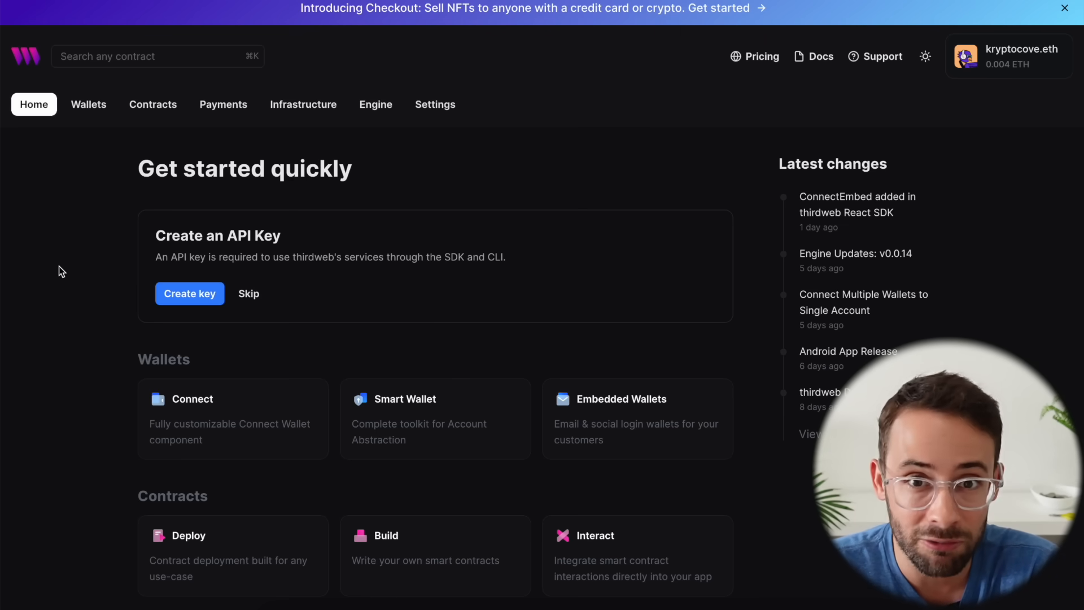
{"action": "mouse_move", "coordinate": [310, 180]}
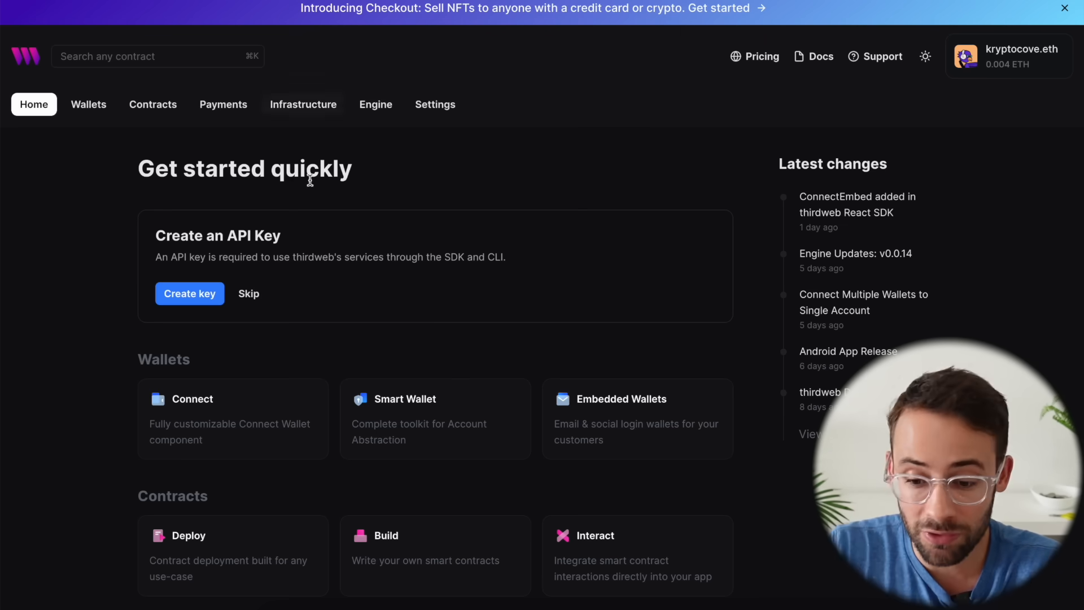
{"action": "mouse_move", "coordinate": [909, 29]}
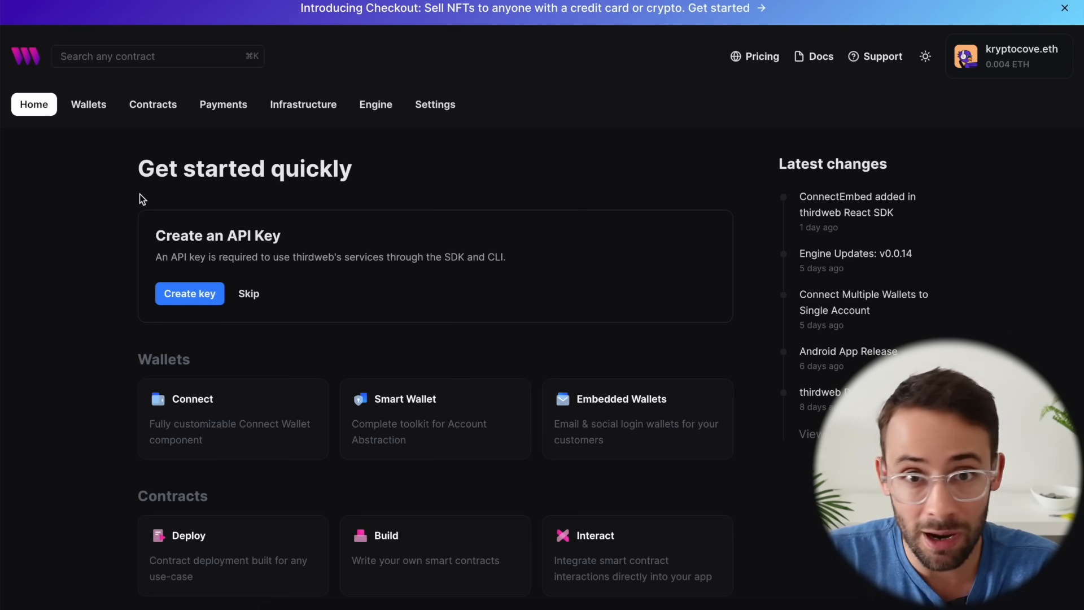
{"action": "mouse_move", "coordinate": [49, 146]}
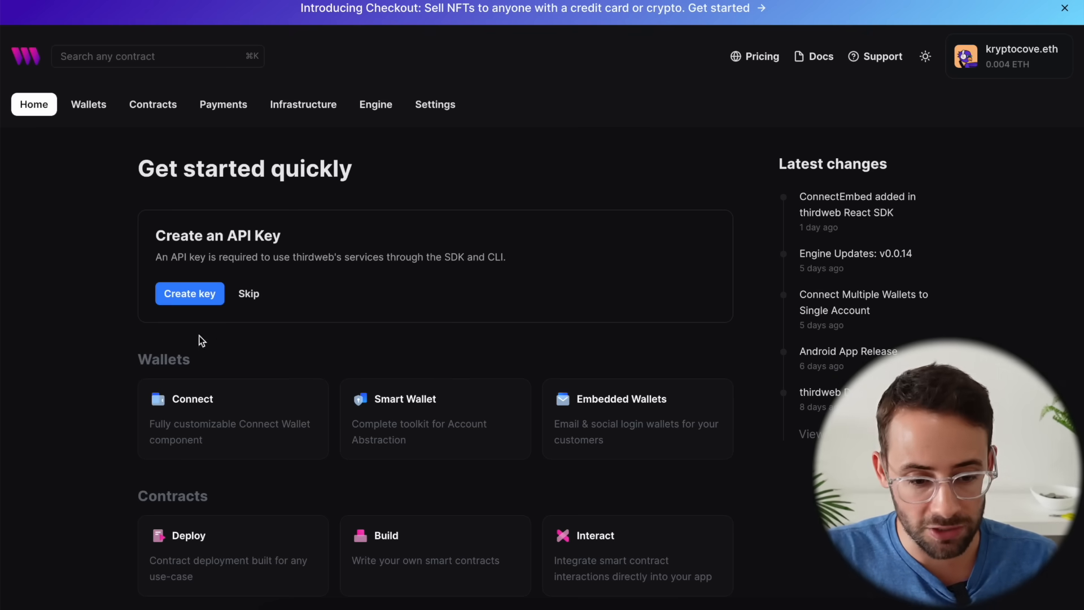
Step: Scroll through the Contracts Explore page listing popular audited contracts like NFT Drop and Marketplace
{"action": "scroll", "scroll_direction": "down", "scroll_amount": 3}
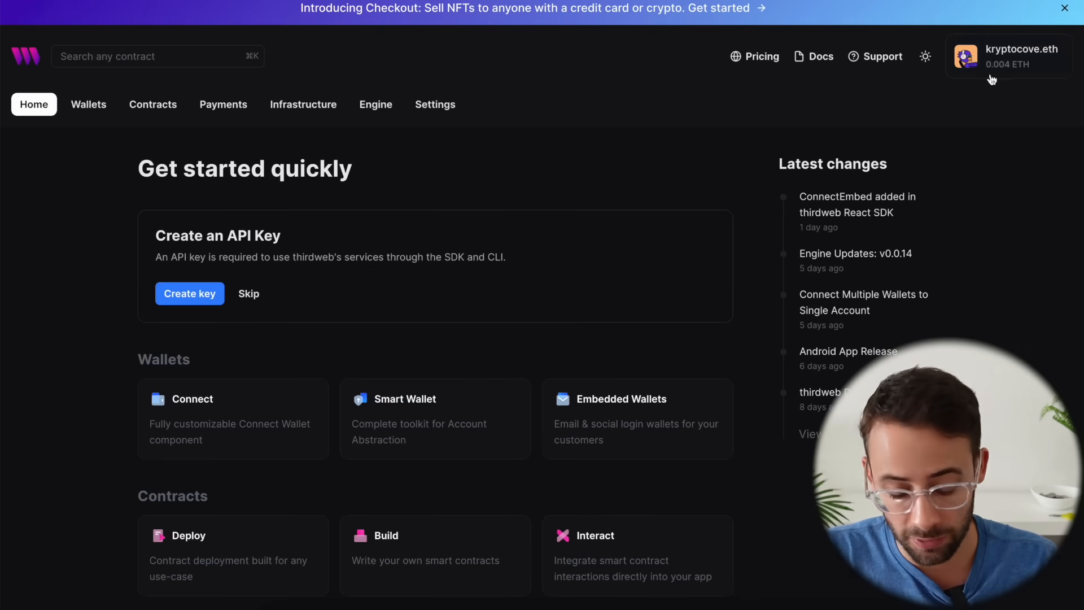
{"action": "scroll", "scroll_direction": "down", "scroll_amount": 3}
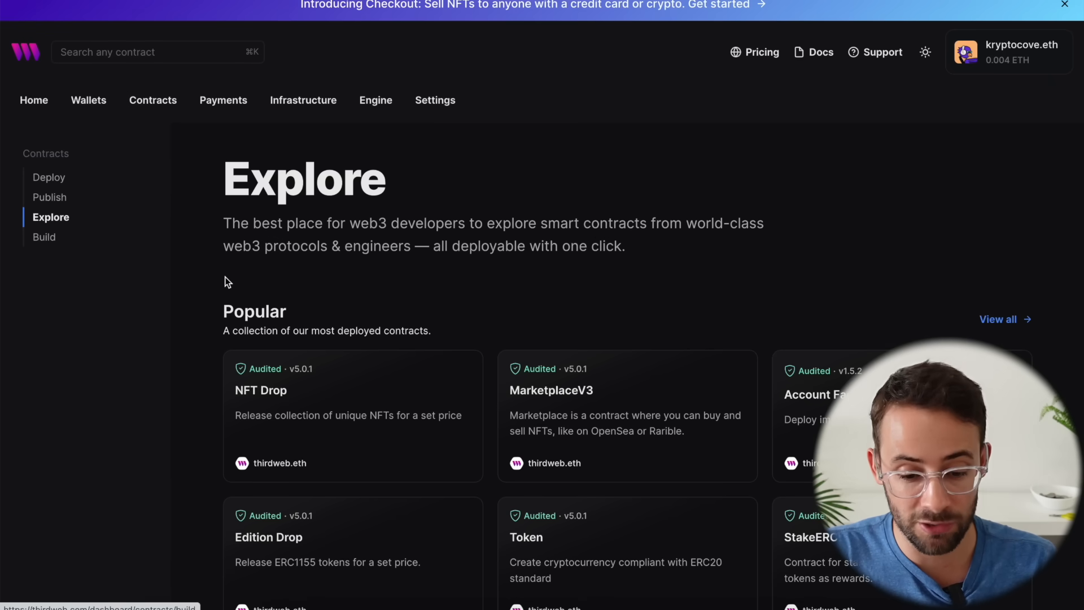
Step: Browse the Popular contracts list and open the ERC20 Token contract's detail page
{"action": "scroll", "scroll_direction": "down", "scroll_amount": 3}
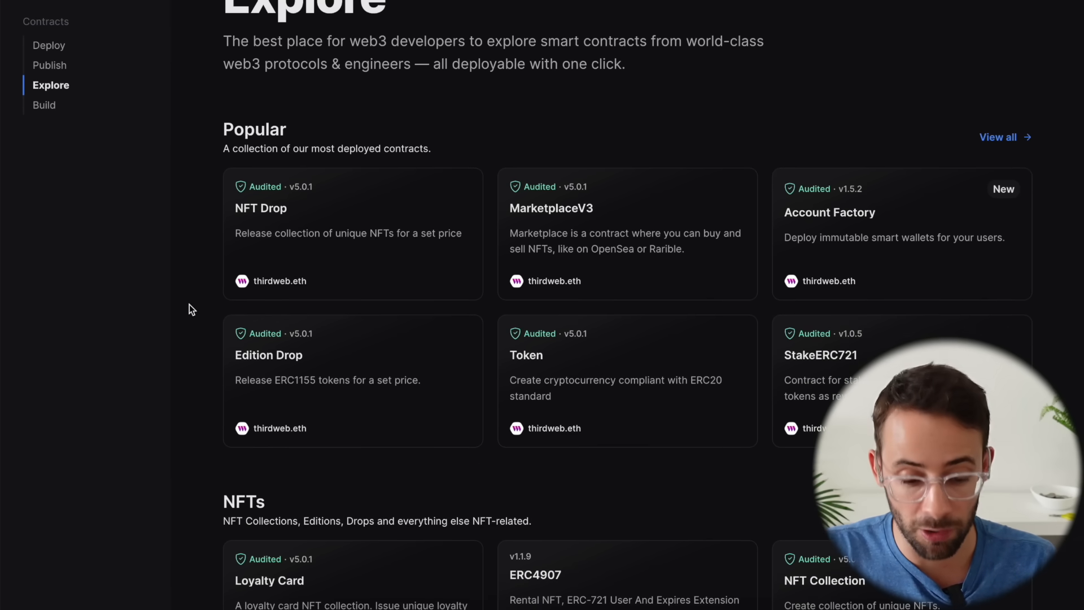
{"action": "mouse_move", "coordinate": [881, 244]}
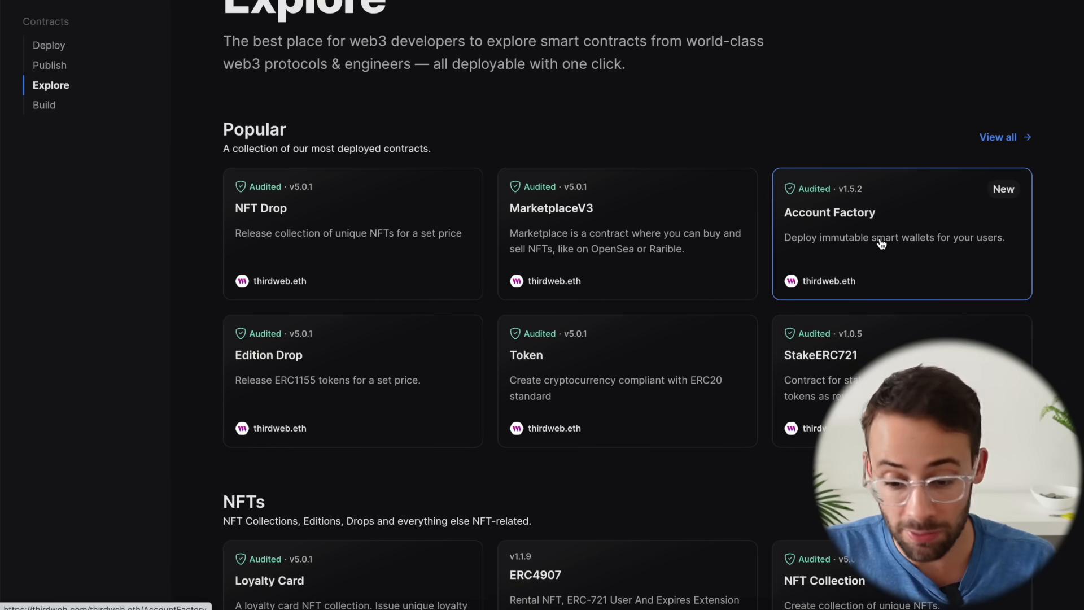
{"action": "mouse_move", "coordinate": [830, 165]}
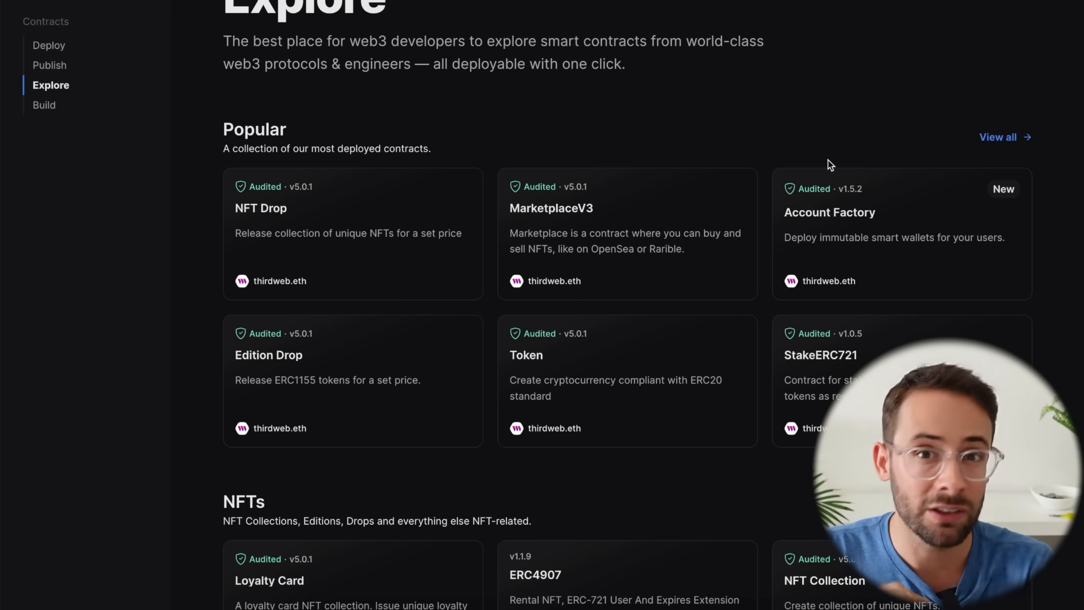
{"action": "mouse_move", "coordinate": [625, 169]}
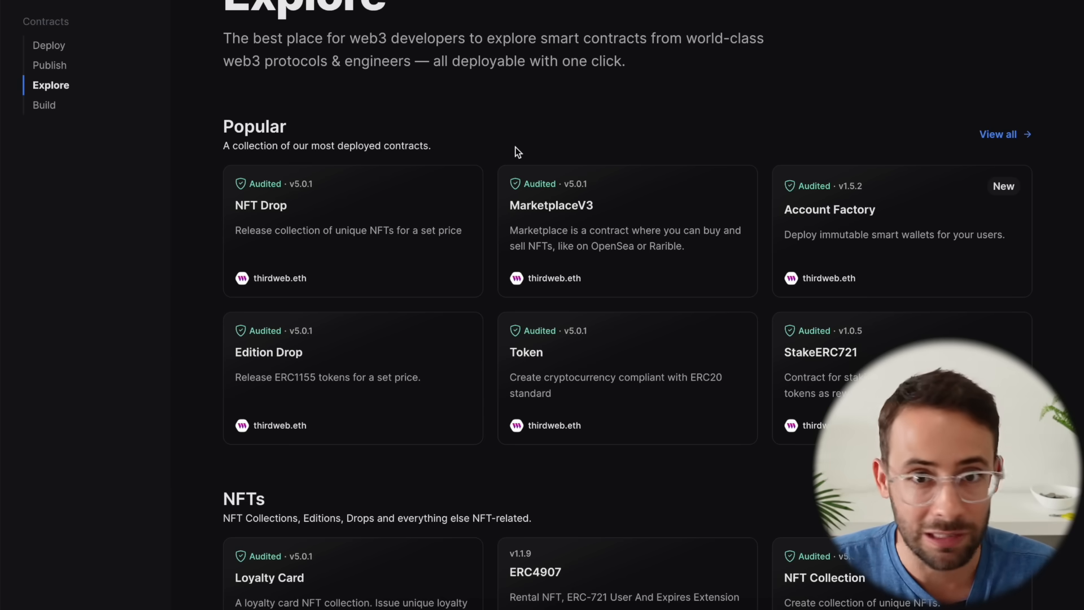
{"action": "mouse_move", "coordinate": [529, 398]}
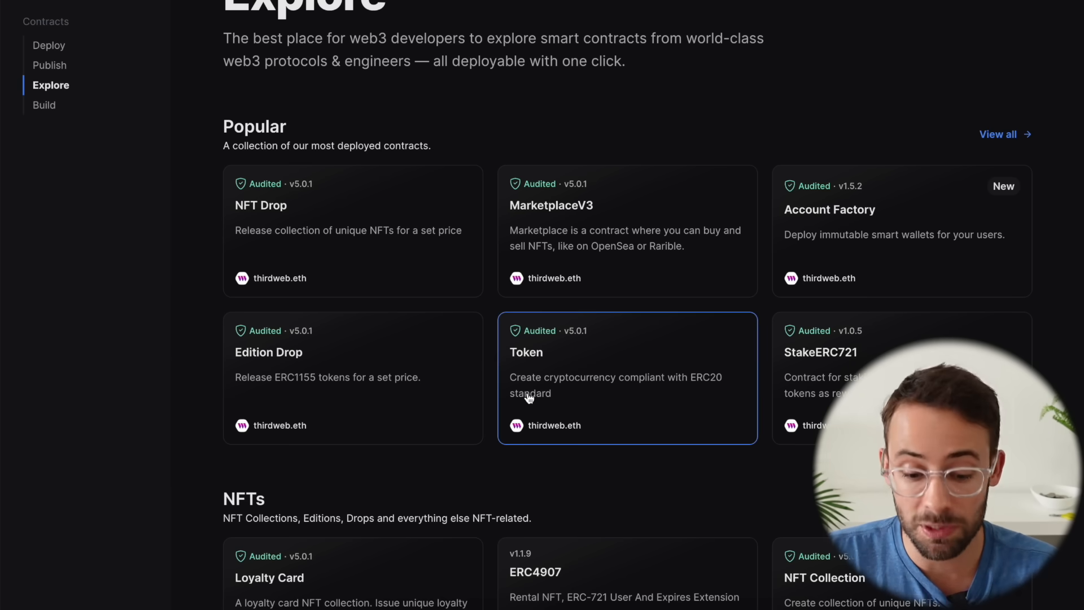
{"action": "mouse_move", "coordinate": [629, 221]}
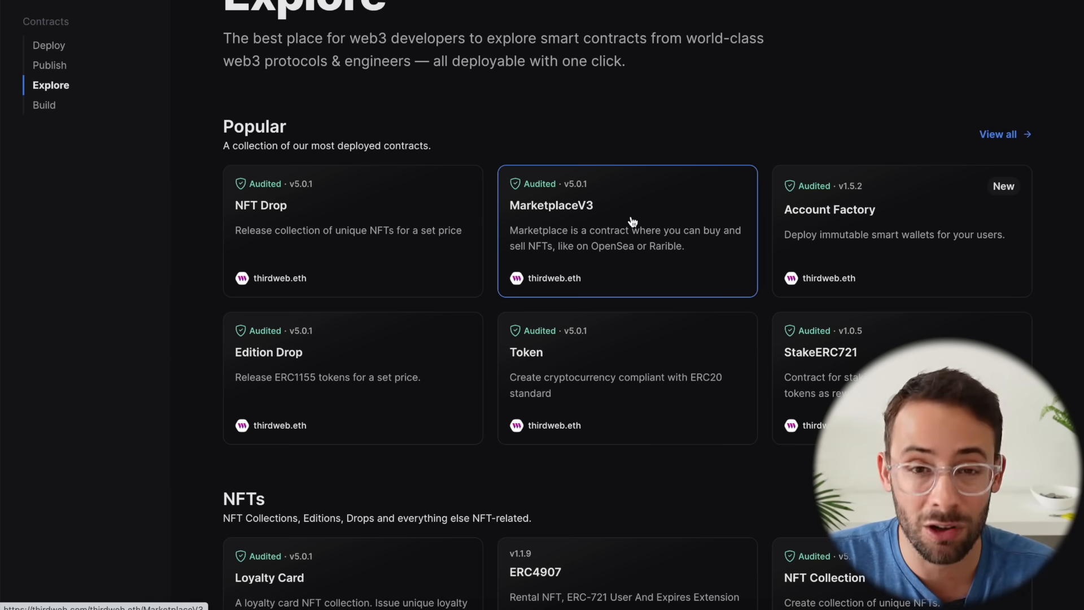
{"action": "mouse_move", "coordinate": [865, 377]}
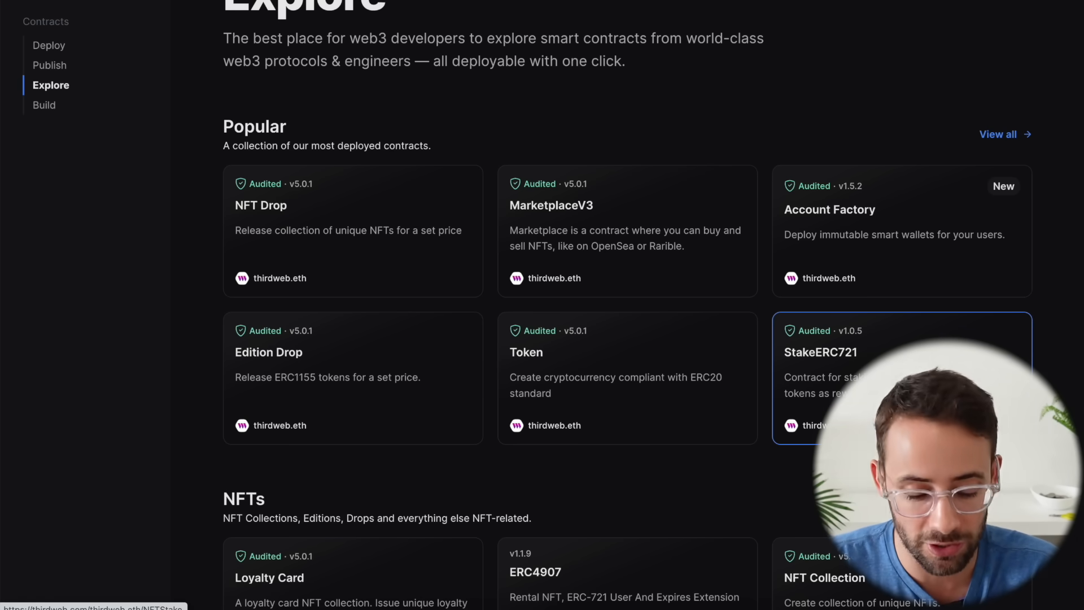
{"action": "scroll", "scroll_direction": "down", "scroll_amount": 3}
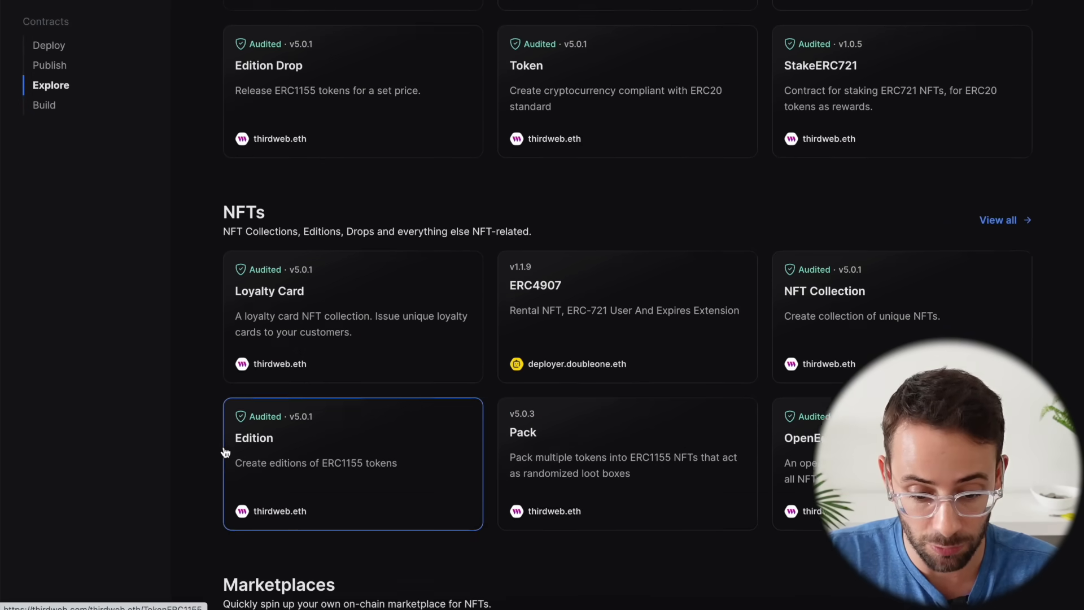
{"action": "scroll", "scroll_direction": "up", "scroll_amount": 3}
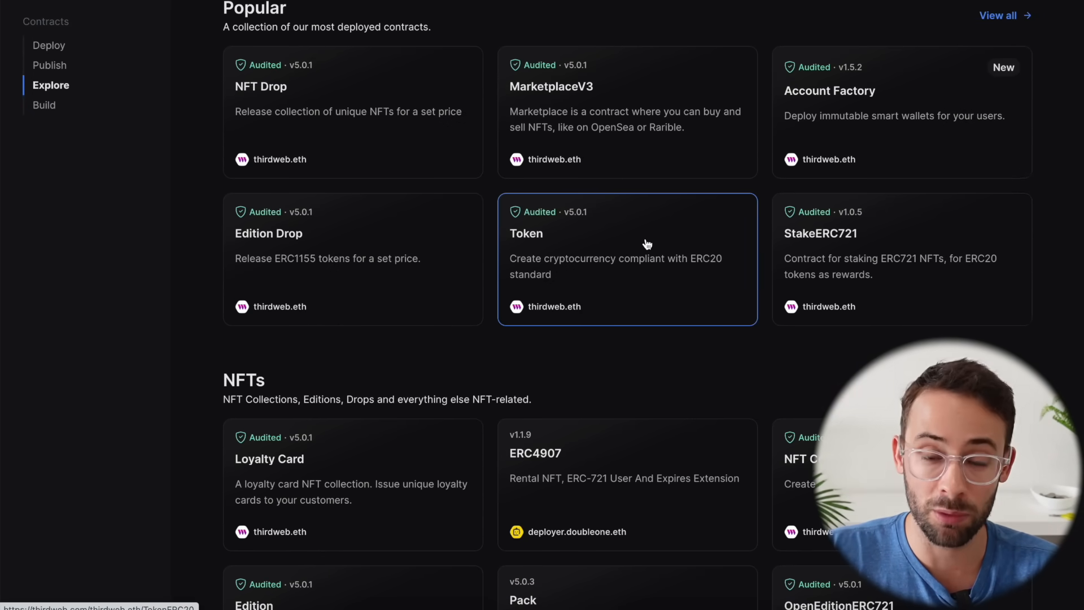
{"action": "scroll", "scroll_direction": "up", "scroll_amount": 3}
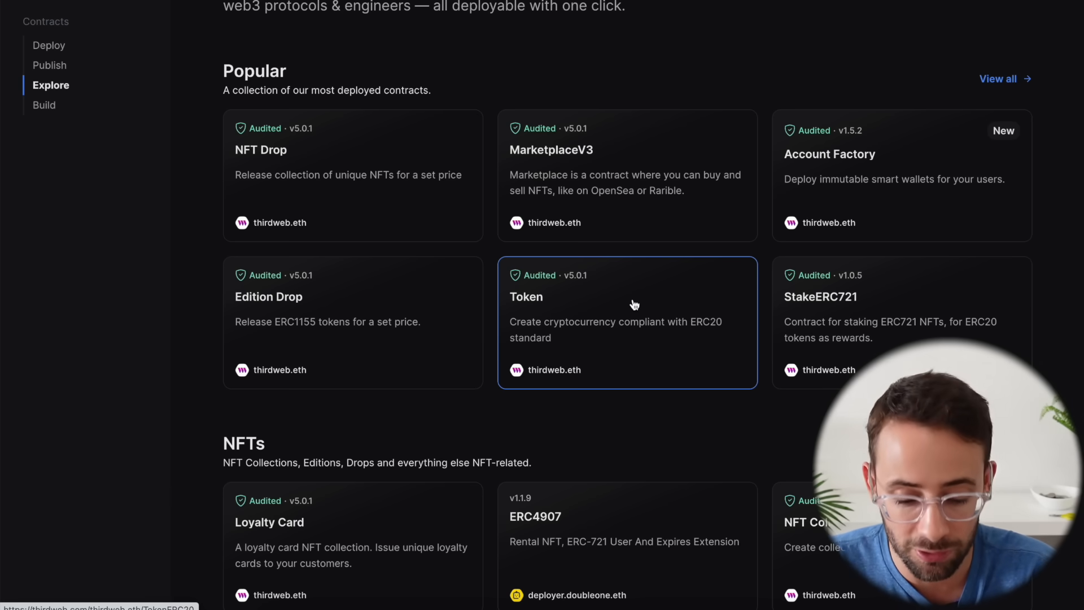
{"action": "scroll", "scroll_direction": "up", "scroll_amount": 3}
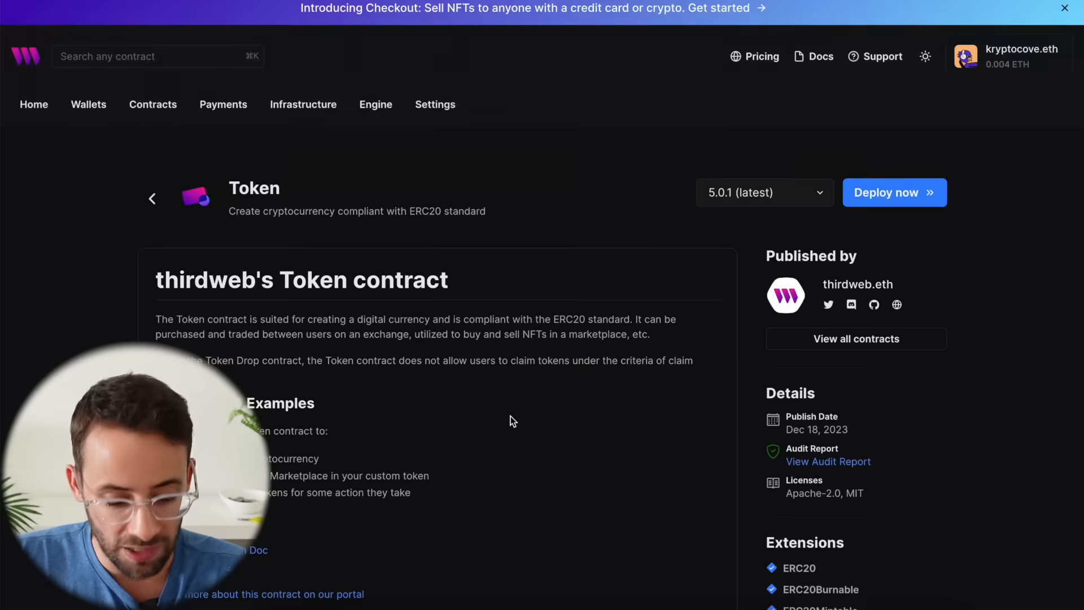
{"action": "scroll", "scroll_direction": "down", "scroll_amount": 3}
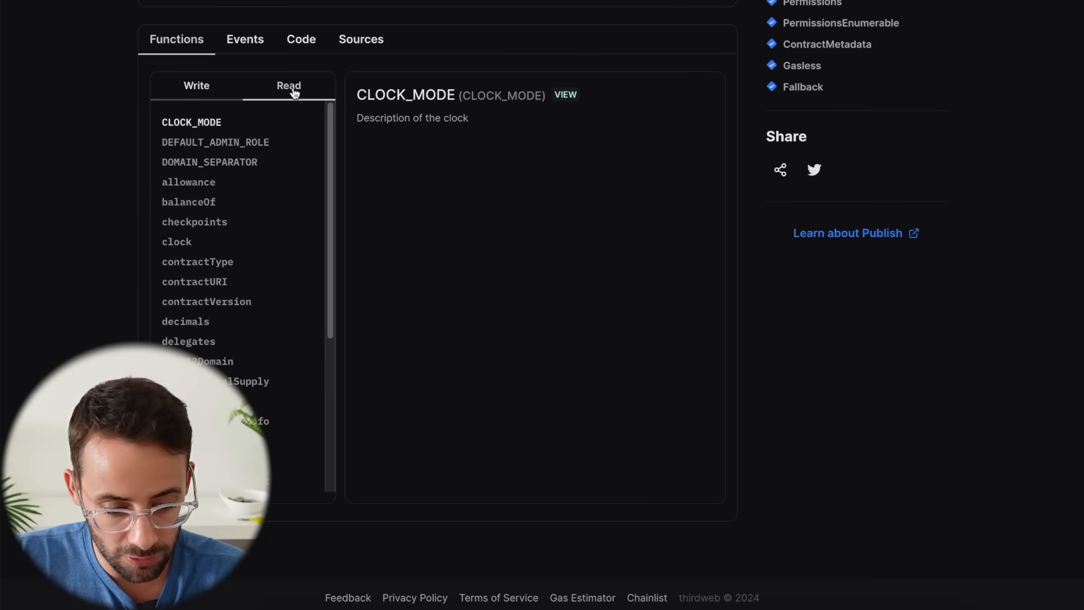
{"action": "left_click", "coordinate": [194, 222]}
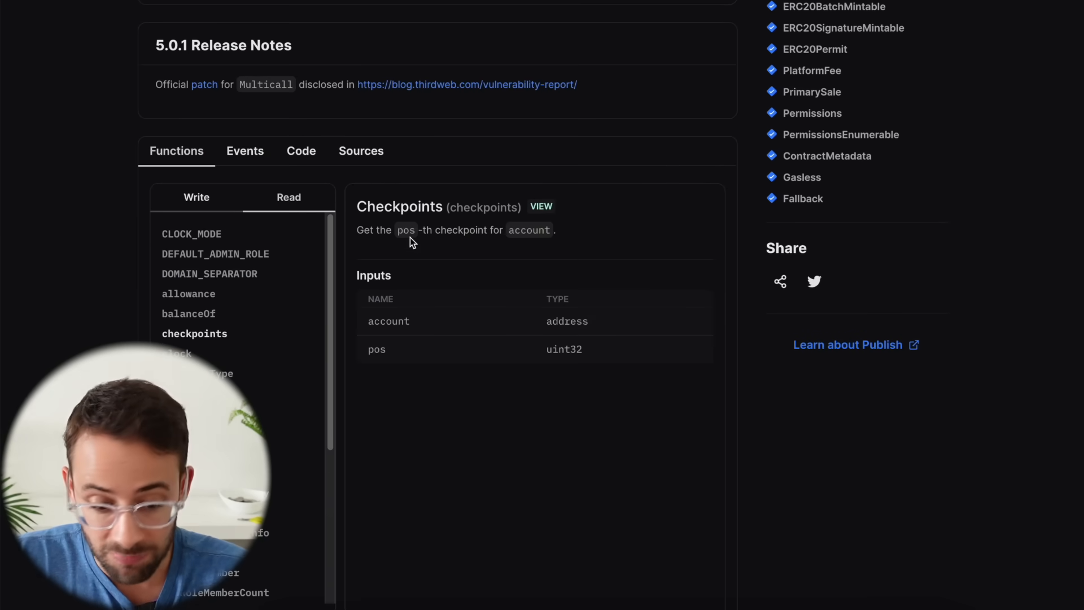
{"action": "scroll", "scroll_direction": "up", "scroll_amount": 3}
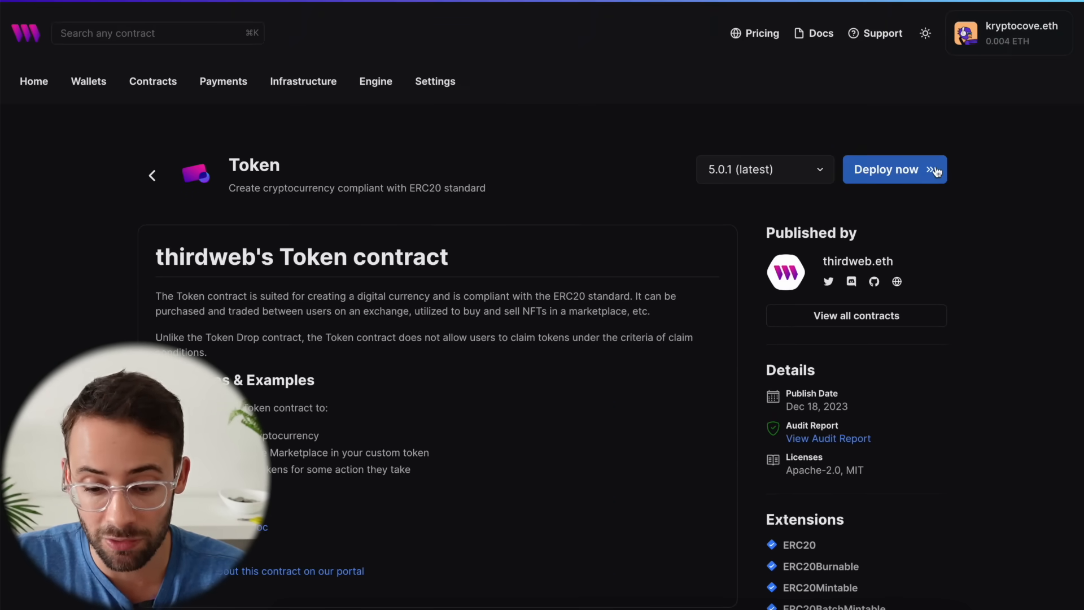
{"action": "mouse_move", "coordinate": [914, 177]}
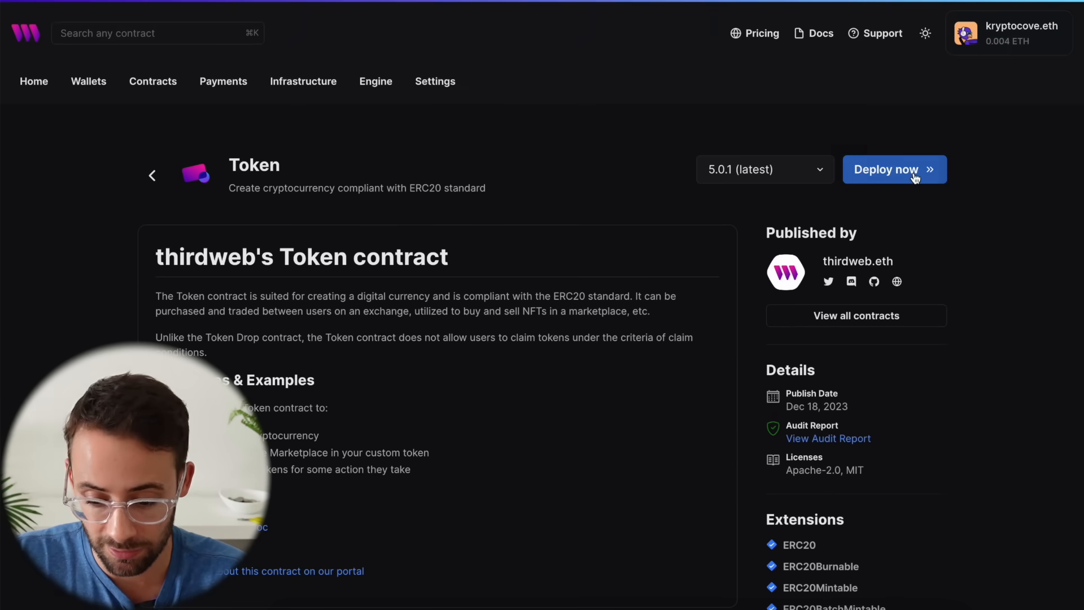
{"action": "left_click", "coordinate": [894, 169]}
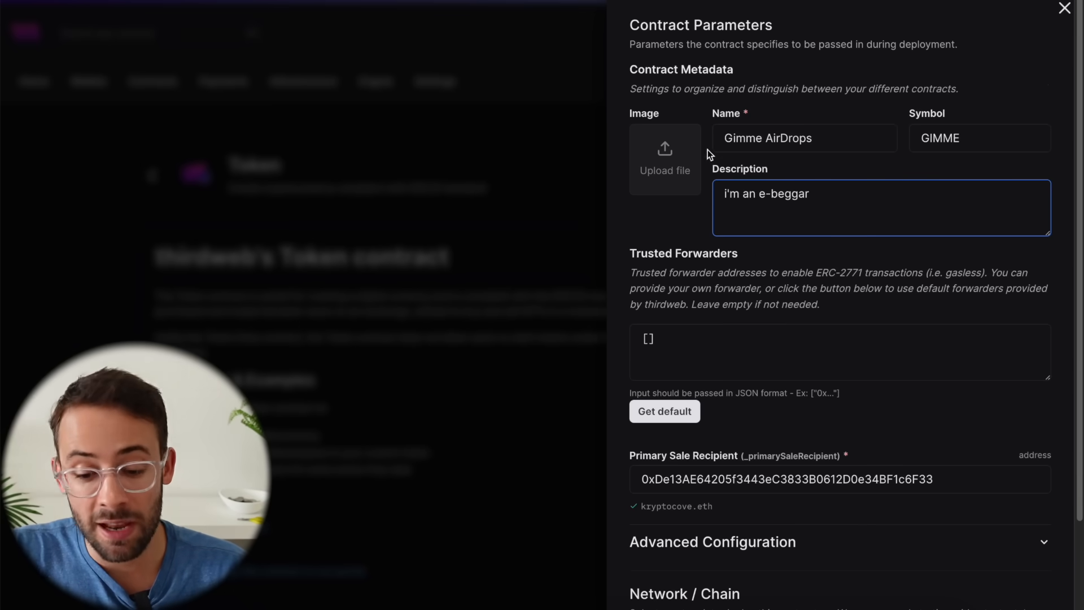
{"action": "mouse_move", "coordinate": [1003, 130]}
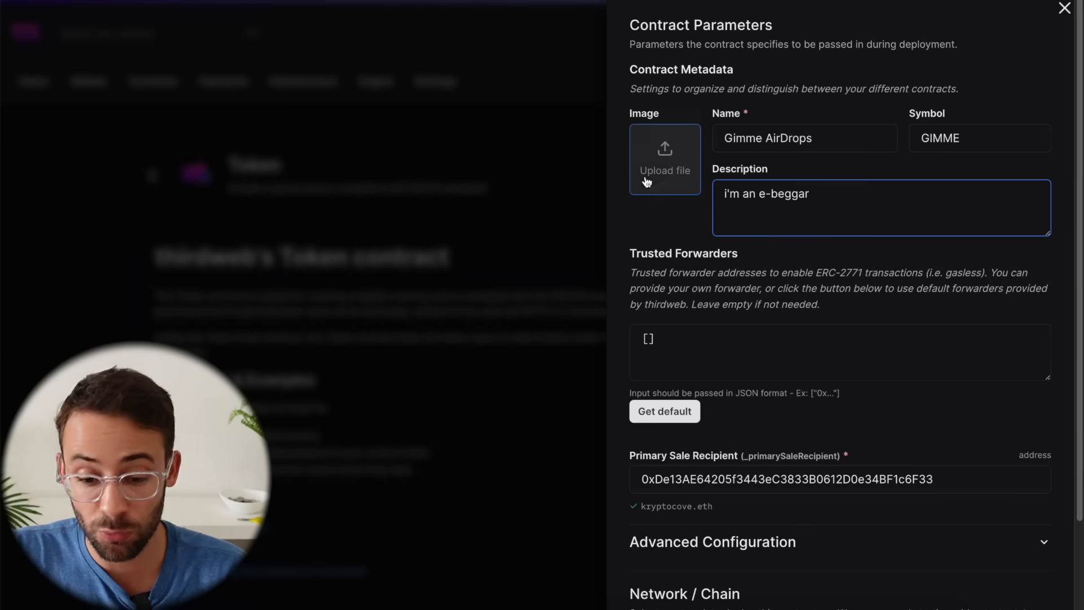
{"action": "left_click", "coordinate": [664, 159]}
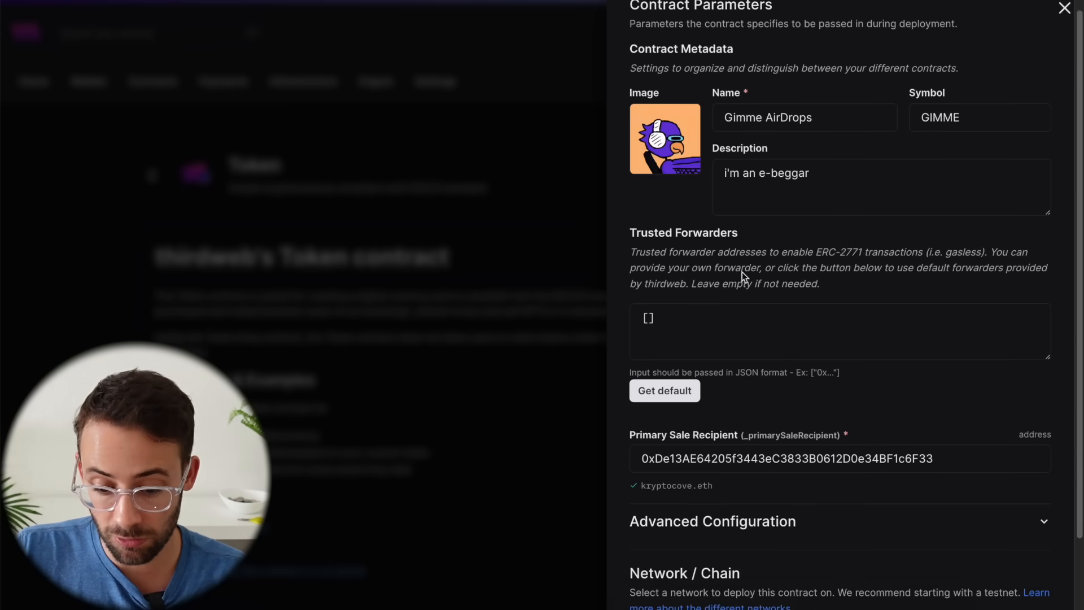
{"action": "scroll", "scroll_direction": "down", "scroll_amount": 3}
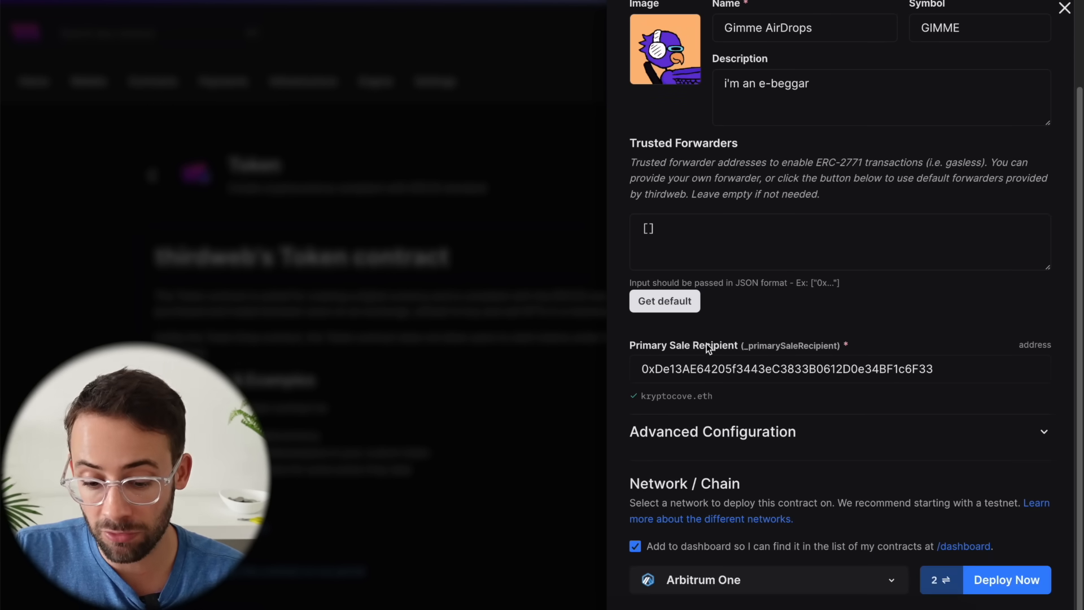
{"action": "mouse_move", "coordinate": [946, 365]}
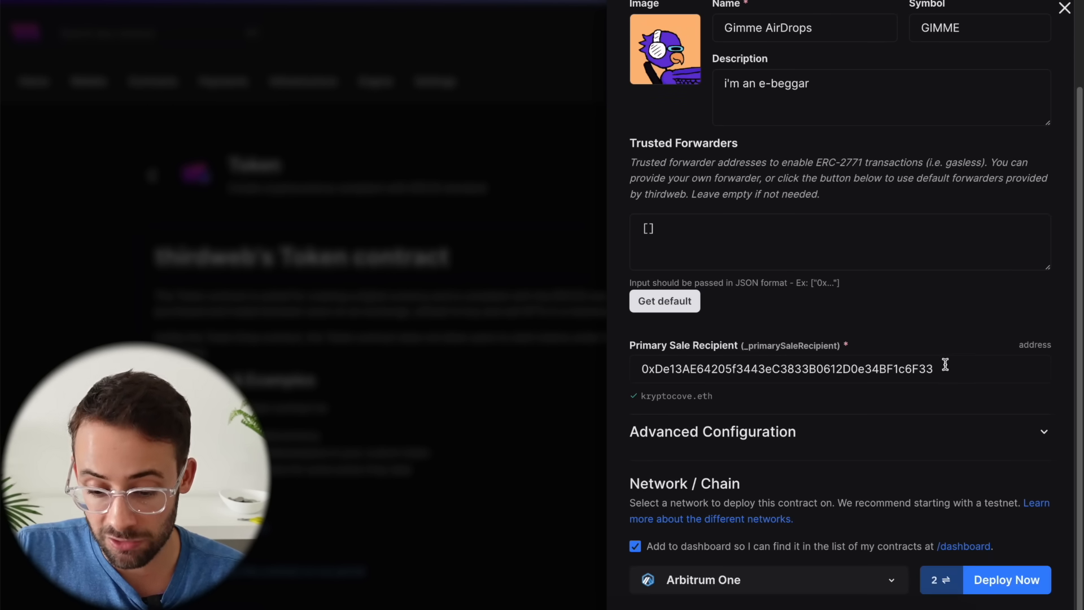
{"action": "triple_click", "coordinate": [787, 368]}
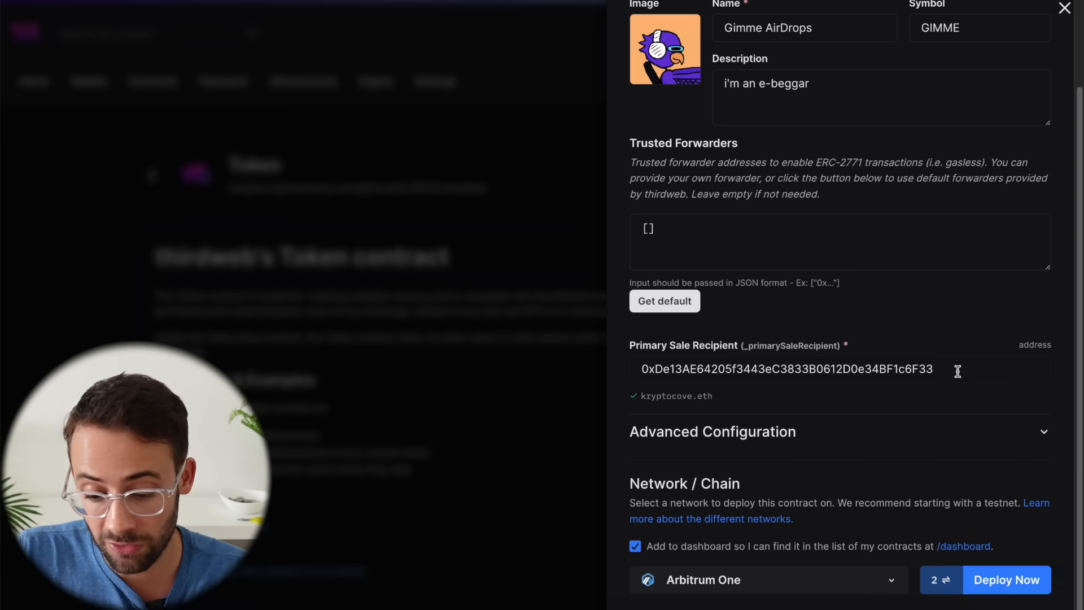
{"action": "triple_click", "coordinate": [787, 368]}
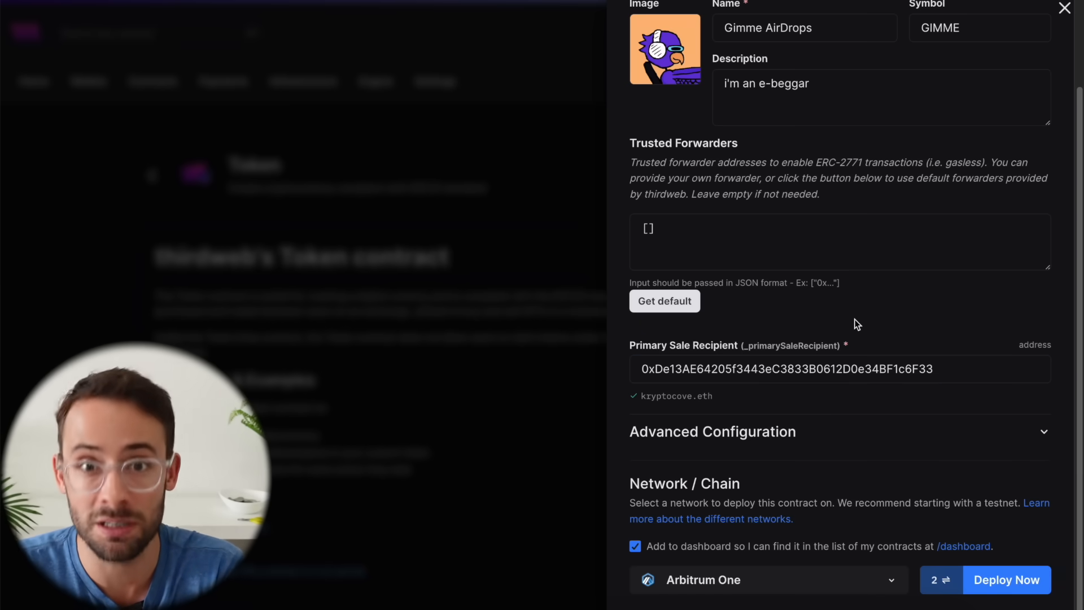
{"action": "mouse_move", "coordinate": [983, 415]}
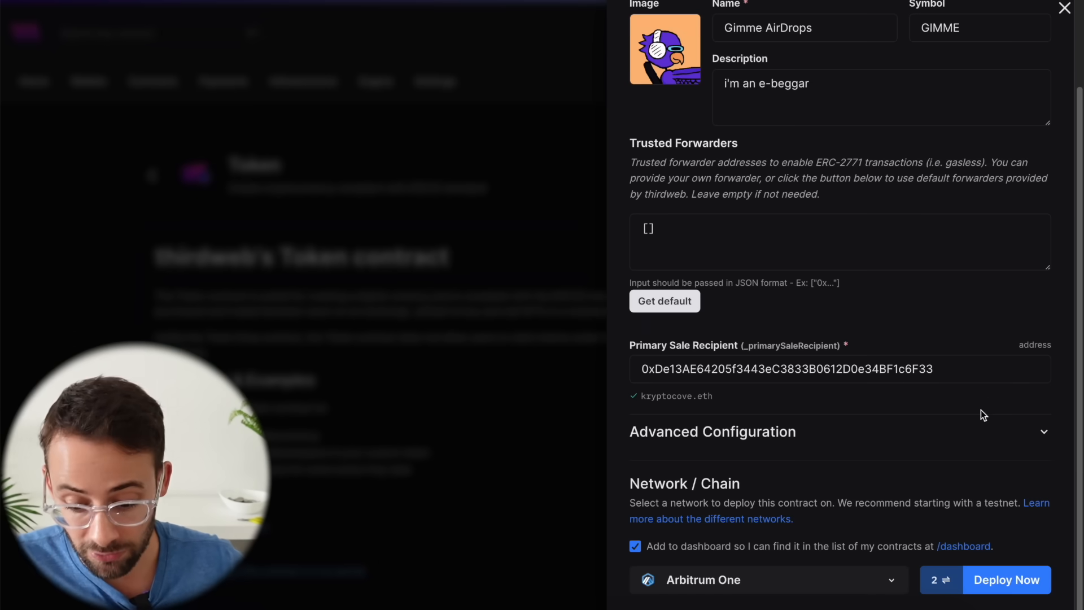
{"action": "left_click", "coordinate": [768, 580]}
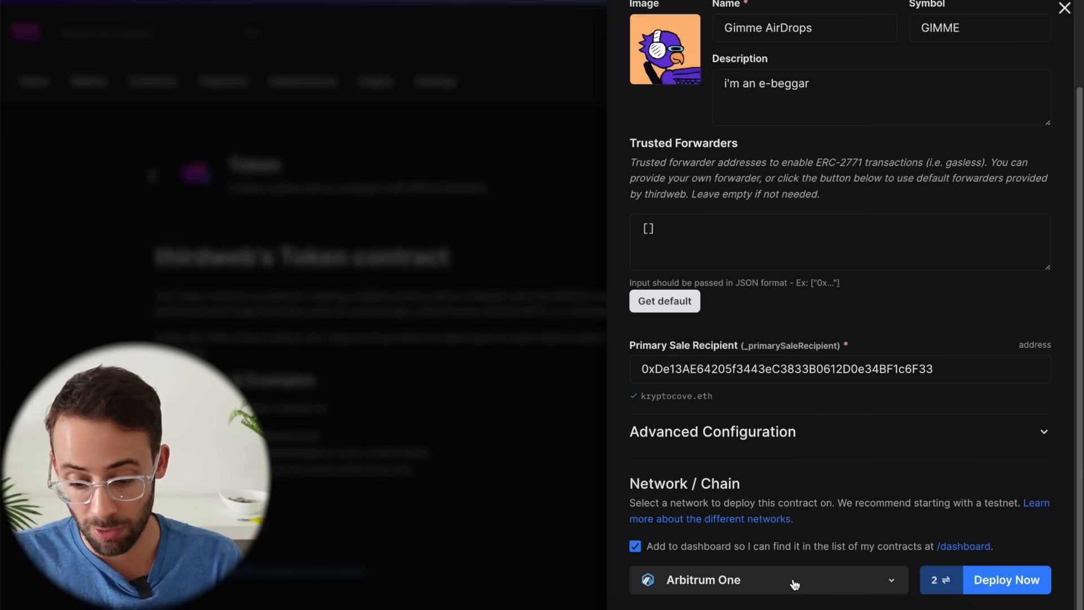
{"action": "mouse_move", "coordinate": [876, 582]}
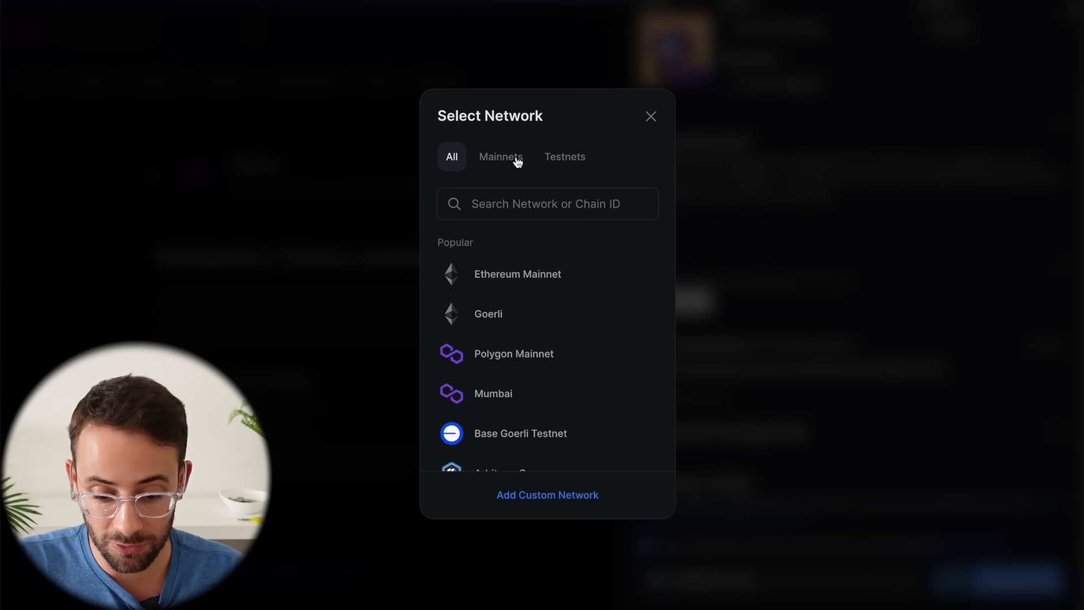
Step: Change the deployment network from Arbitrum One to Berachain Artio, after declining zkSync Era
{"action": "left_click", "coordinate": [501, 156]}
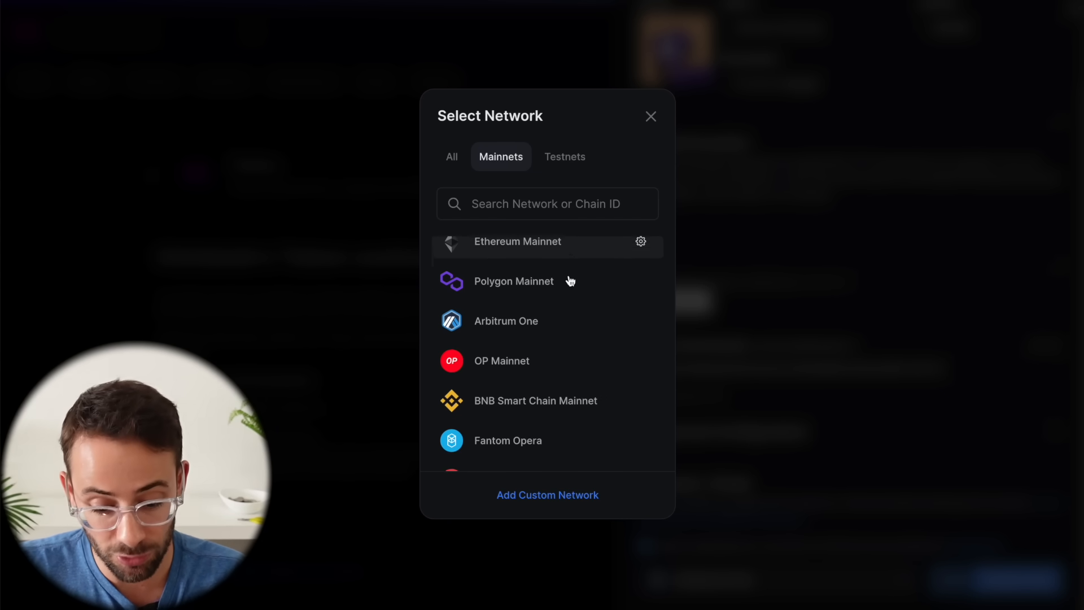
{"action": "scroll", "scroll_direction": "down", "scroll_amount": 3}
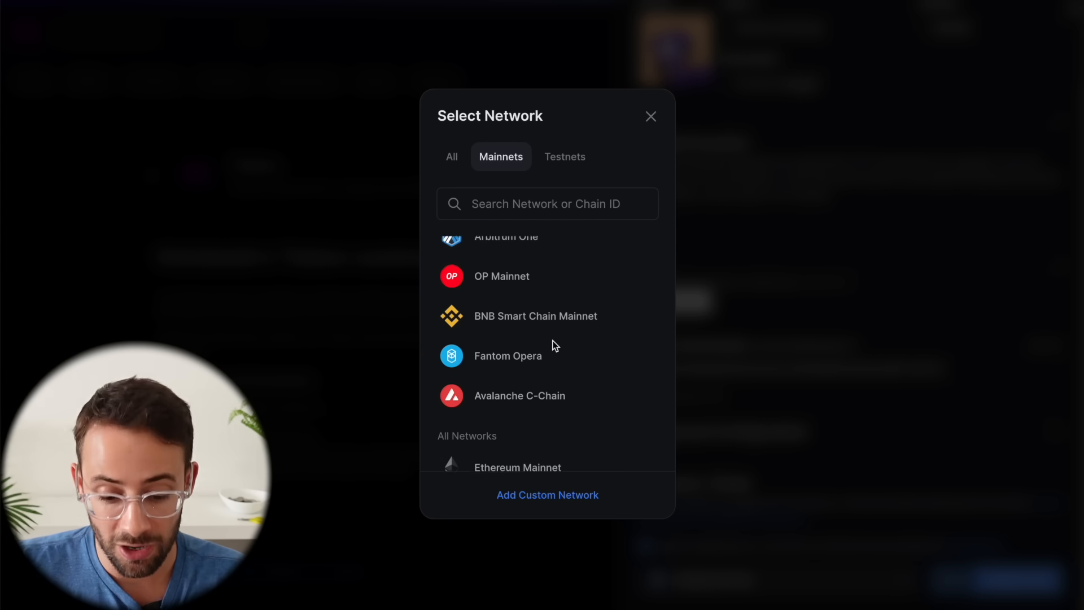
{"action": "scroll", "scroll_direction": "down", "scroll_amount": 3}
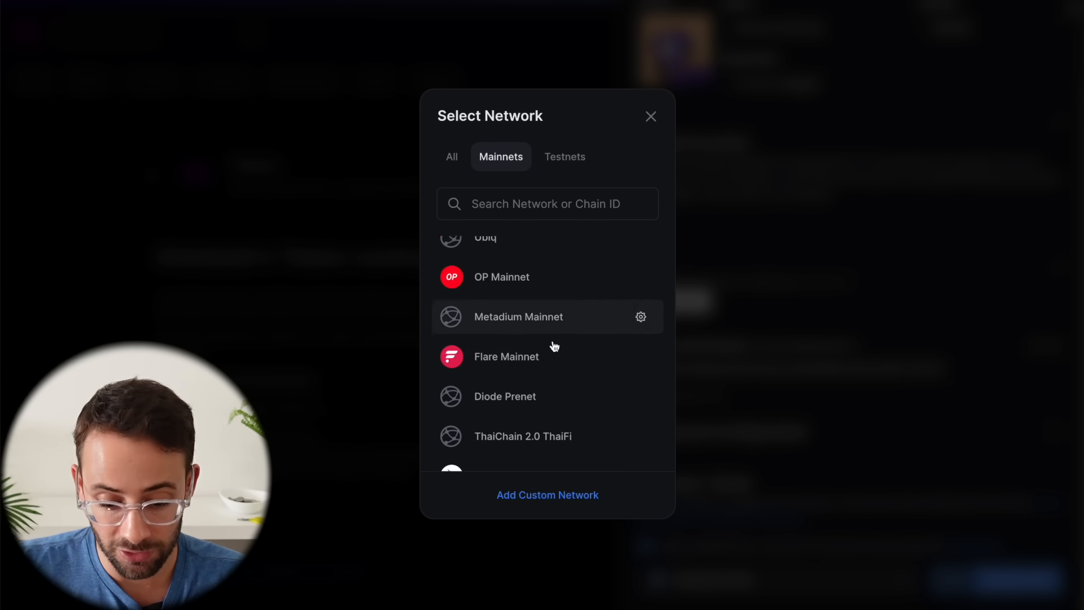
{"action": "scroll", "scroll_direction": "down", "scroll_amount": 3}
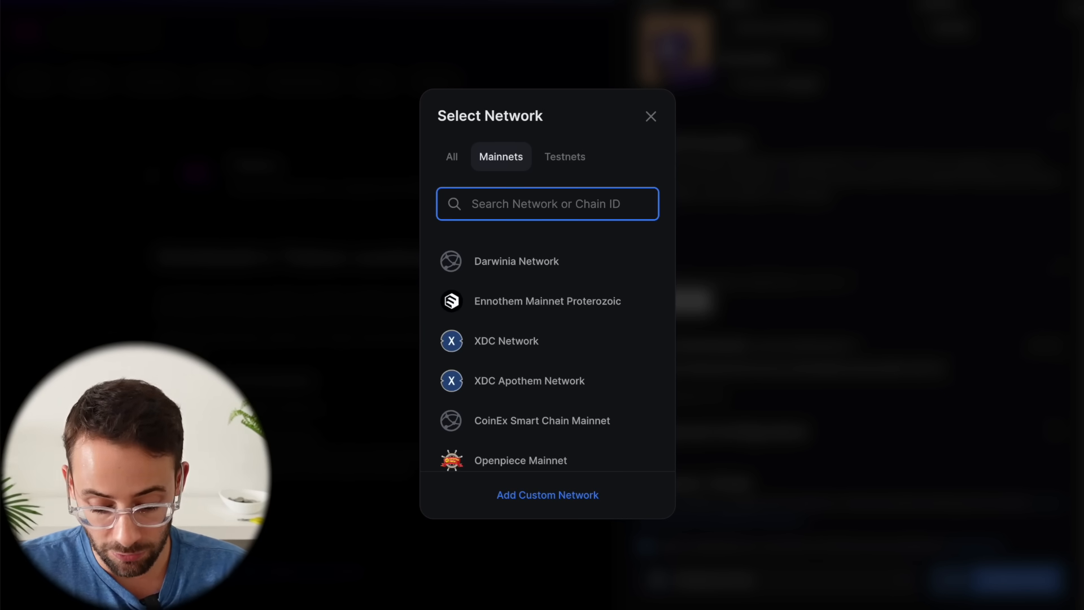
{"action": "type", "text": "zksync"}
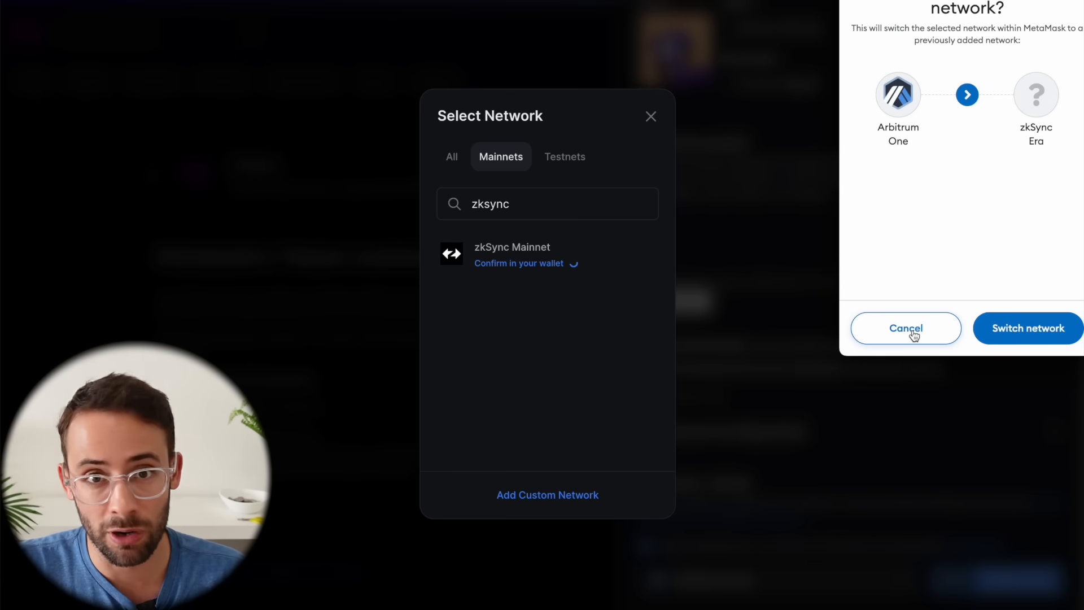
{"action": "left_click", "coordinate": [564, 157]}
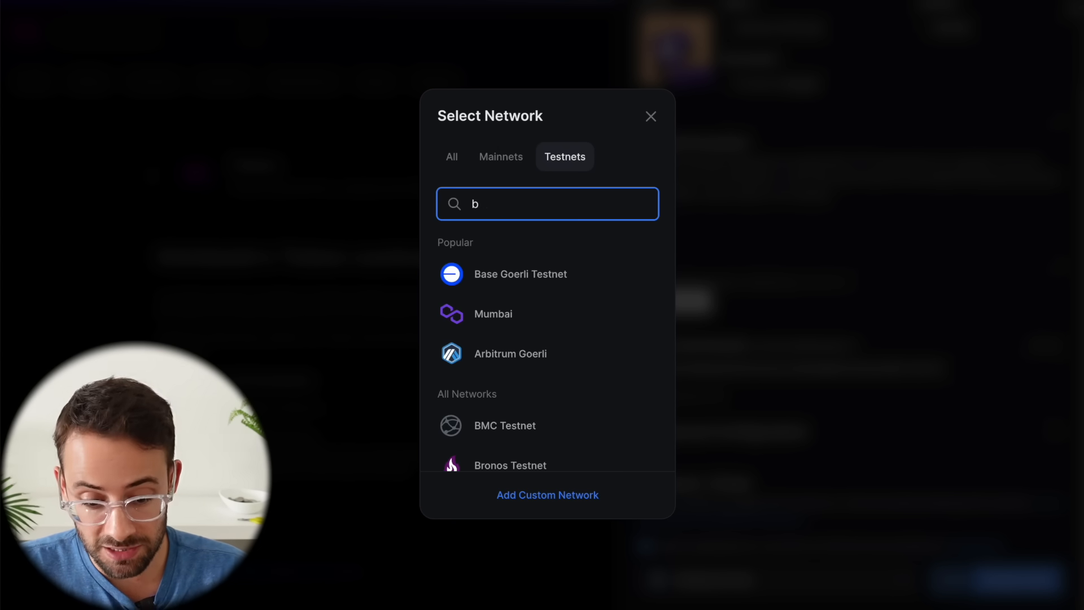
{"action": "type", "text": "era"}
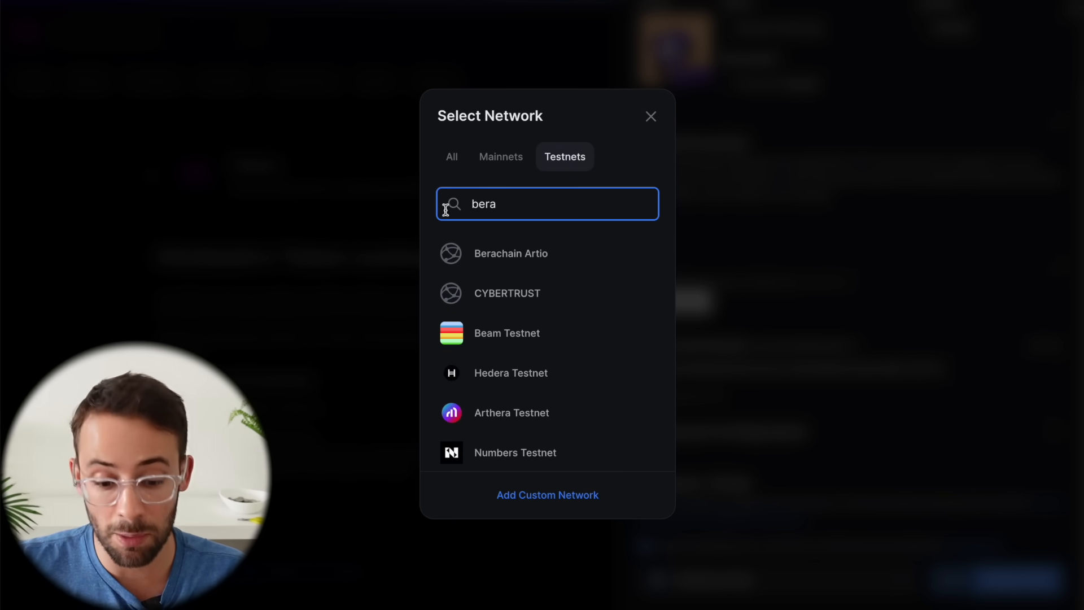
{"action": "mouse_move", "coordinate": [561, 207]}
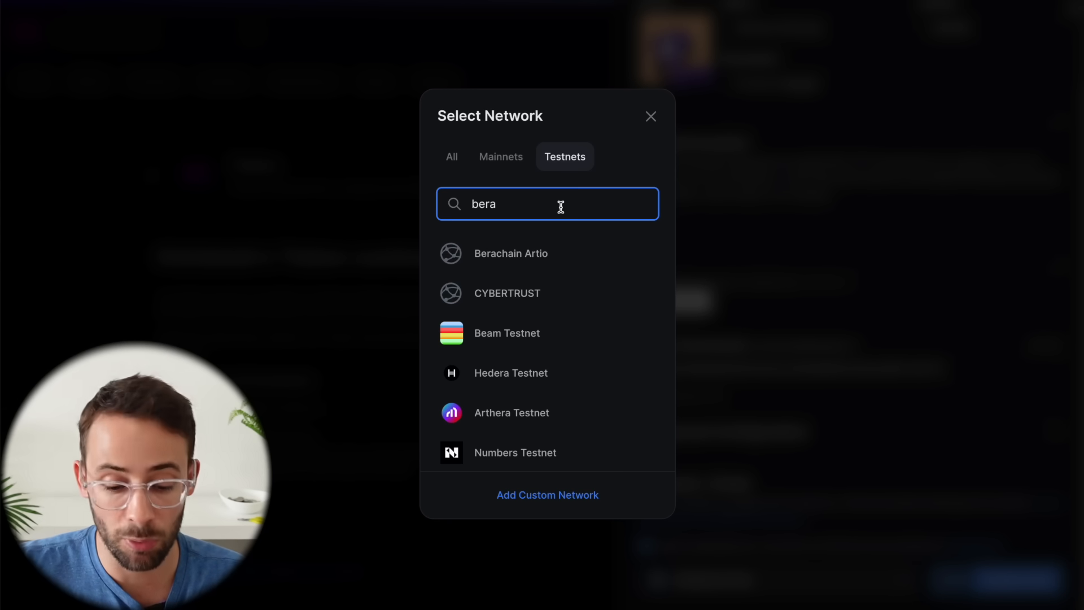
{"action": "left_click", "coordinate": [512, 253]}
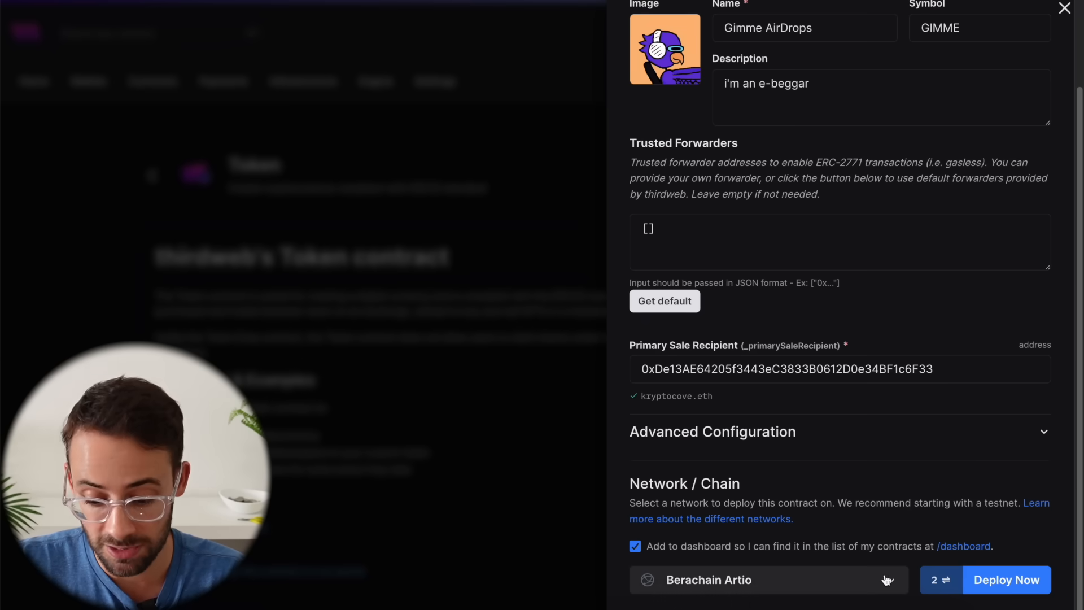
Step: Deploy Gimme AirDrops on Berachain Artio, approving the transaction and signing the dashboard request
{"action": "left_click", "coordinate": [1007, 579]}
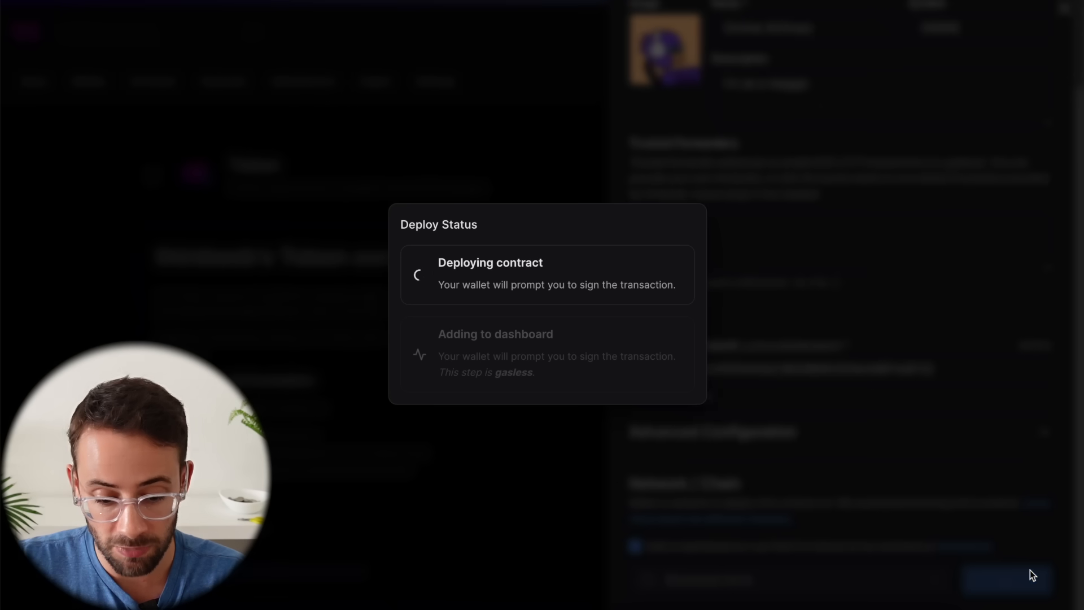
{"action": "mouse_move", "coordinate": [633, 351]}
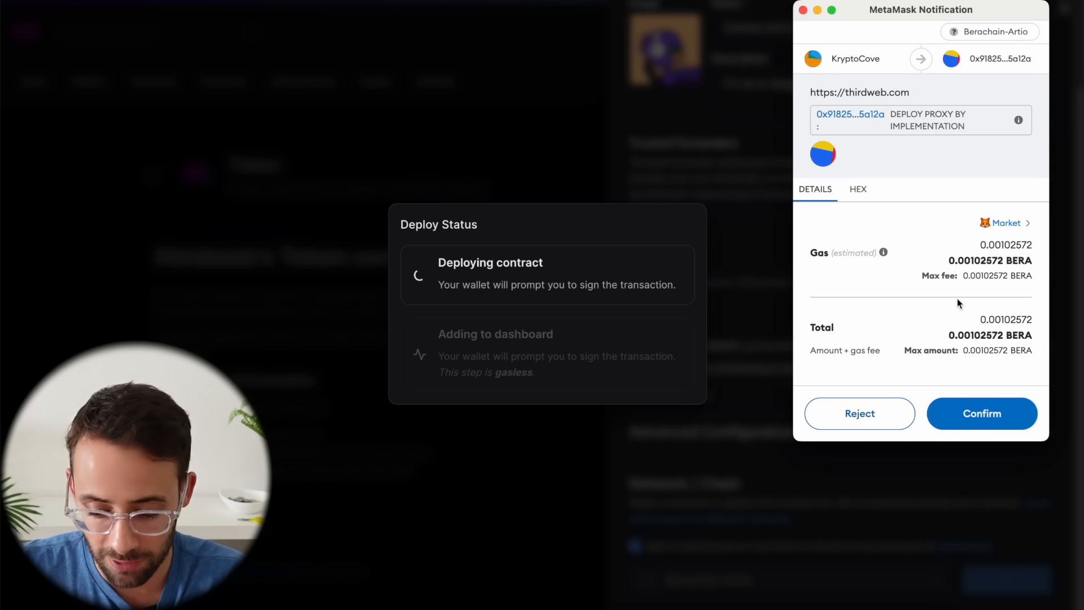
{"action": "left_click", "coordinate": [981, 413]}
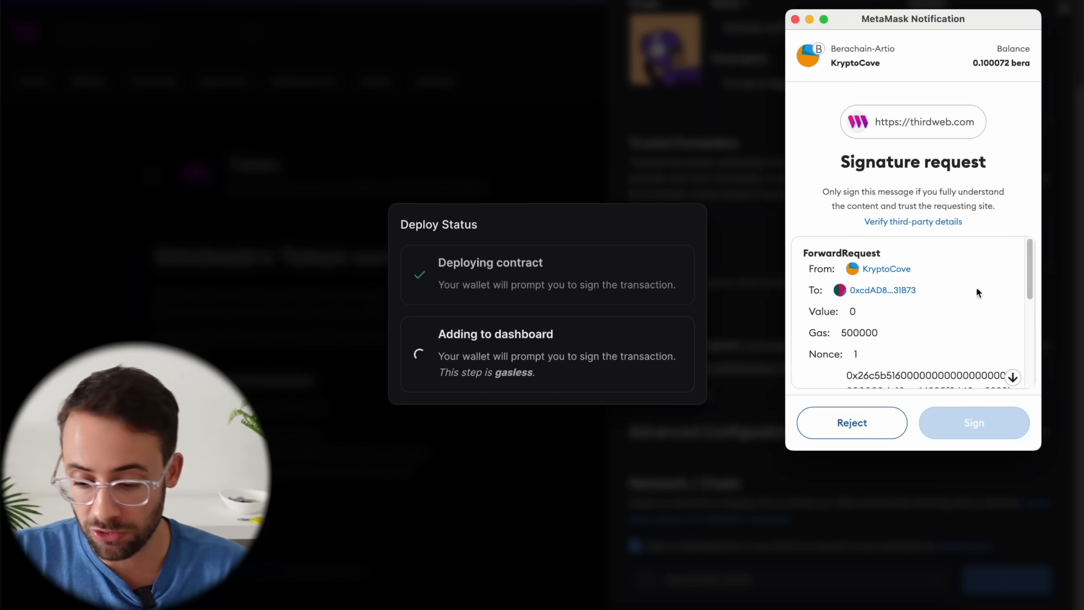
{"action": "scroll", "scroll_direction": "down", "scroll_amount": 3}
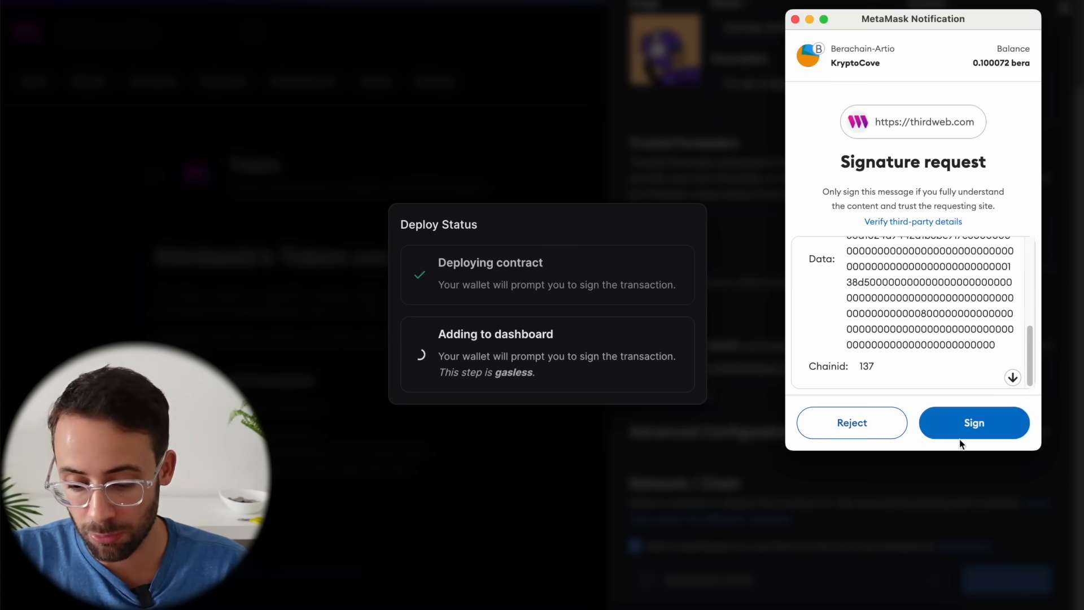
{"action": "left_click", "coordinate": [973, 423]}
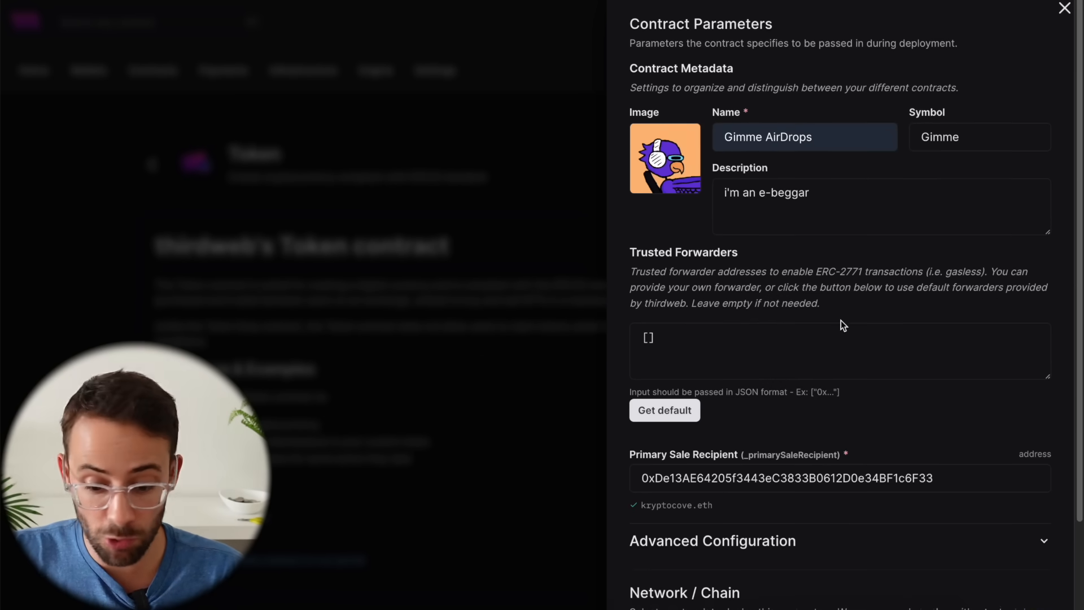
Step: Deploy Gimme AirDrops again on Scroll, approving the transaction and signing the dashboard request
{"action": "scroll", "scroll_direction": "down", "scroll_amount": 3}
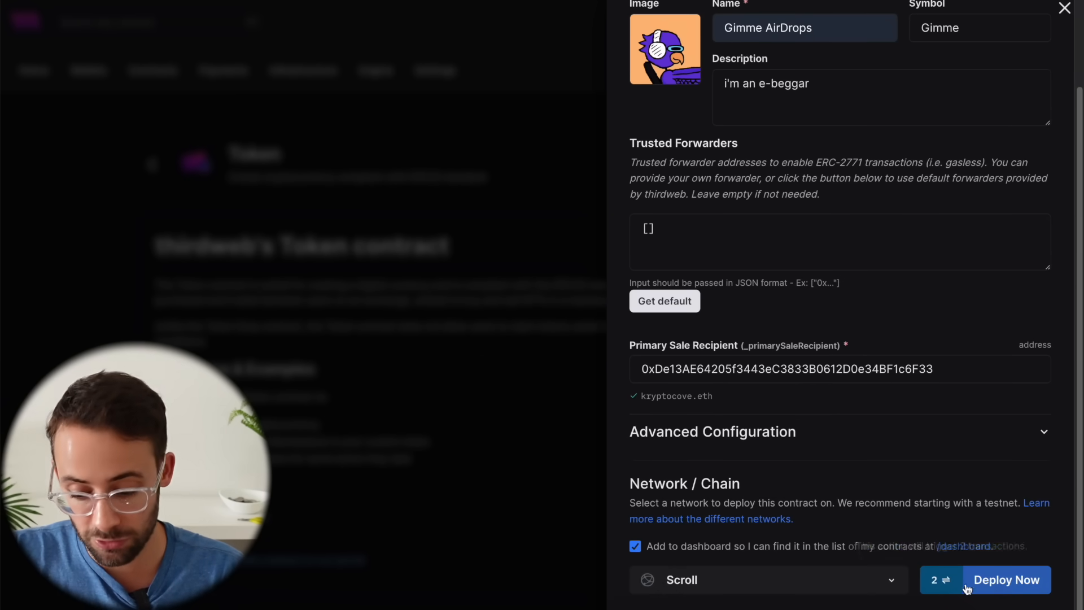
{"action": "left_click", "coordinate": [1007, 579]}
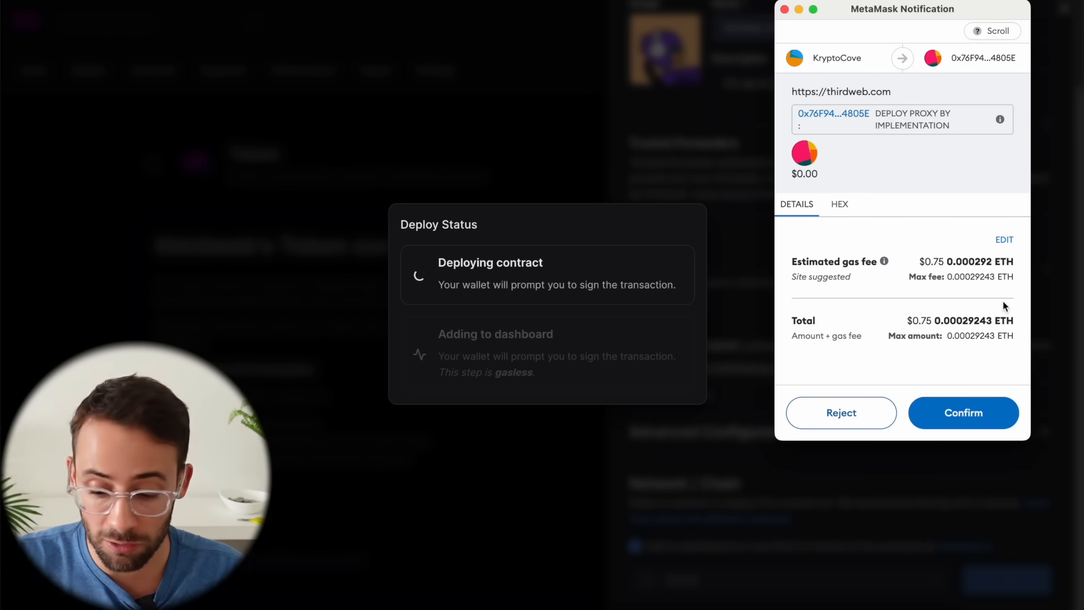
{"action": "left_click", "coordinate": [962, 413]}
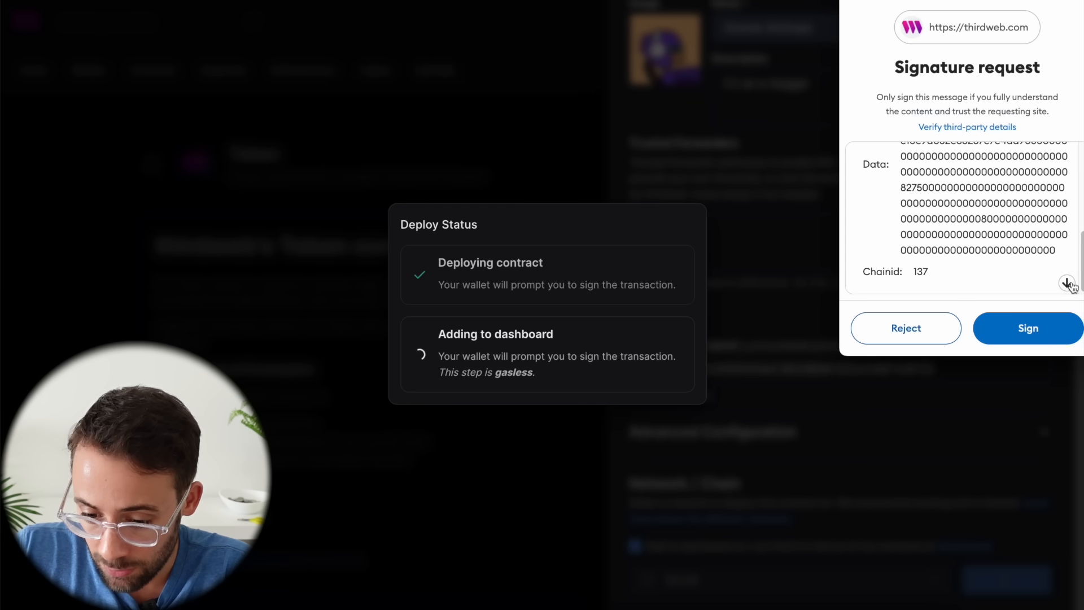
{"action": "left_click", "coordinate": [1028, 328]}
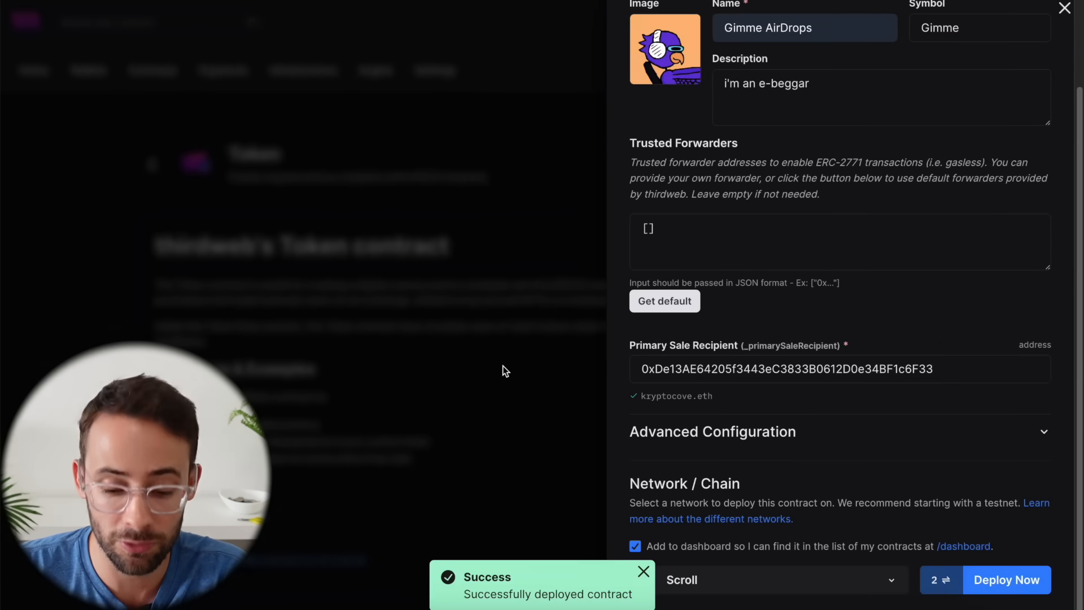
Step: Mint 1000000 Gimme tokens on the Scroll contract and approve the wallet transaction
{"action": "left_click", "coordinate": [1006, 580]}
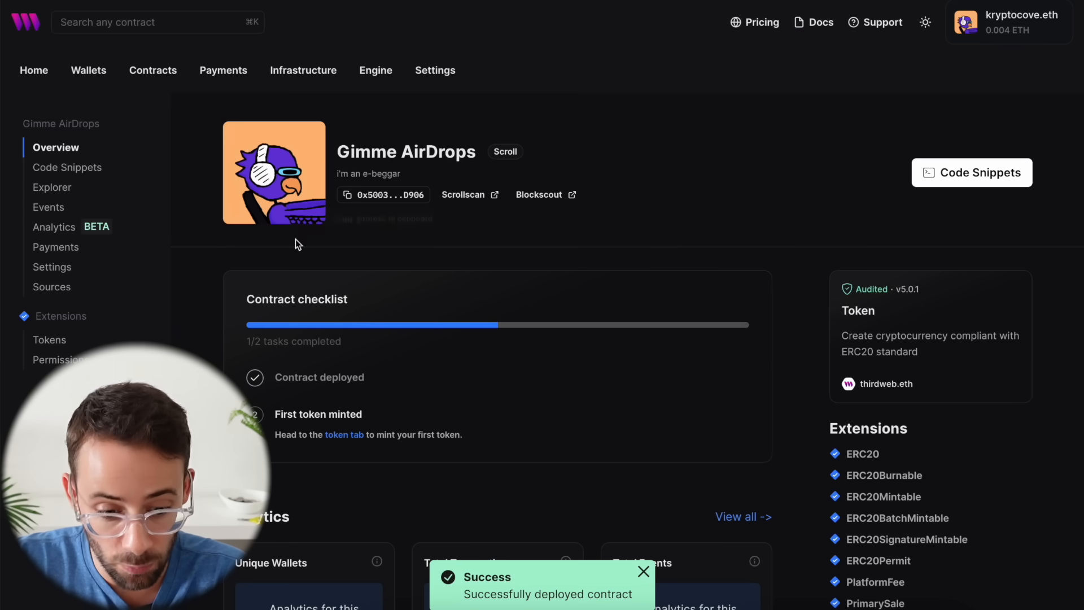
{"action": "mouse_move", "coordinate": [314, 290]}
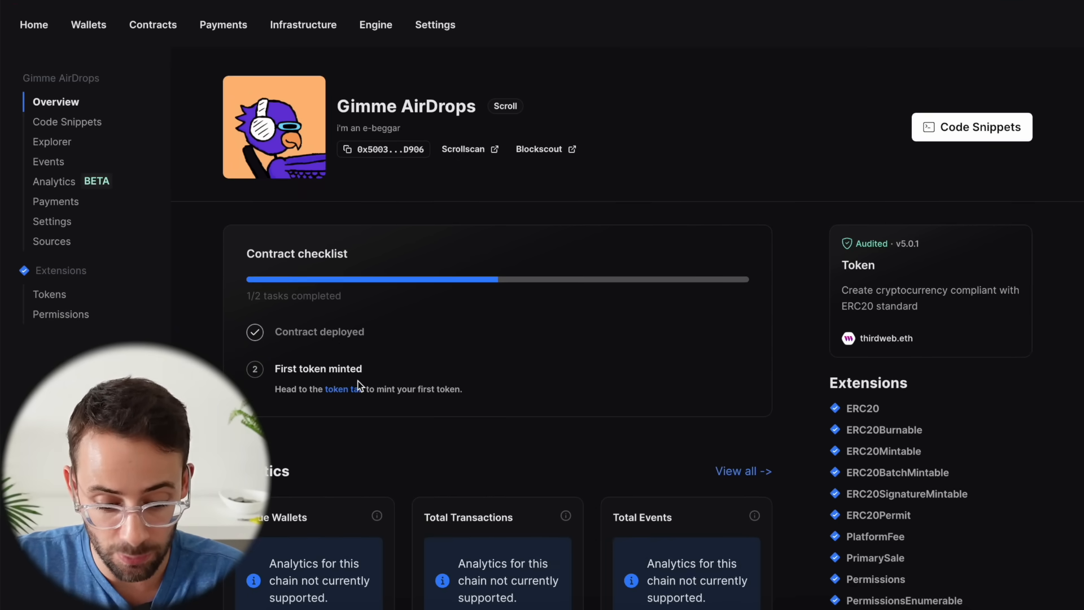
{"action": "mouse_move", "coordinate": [349, 389]}
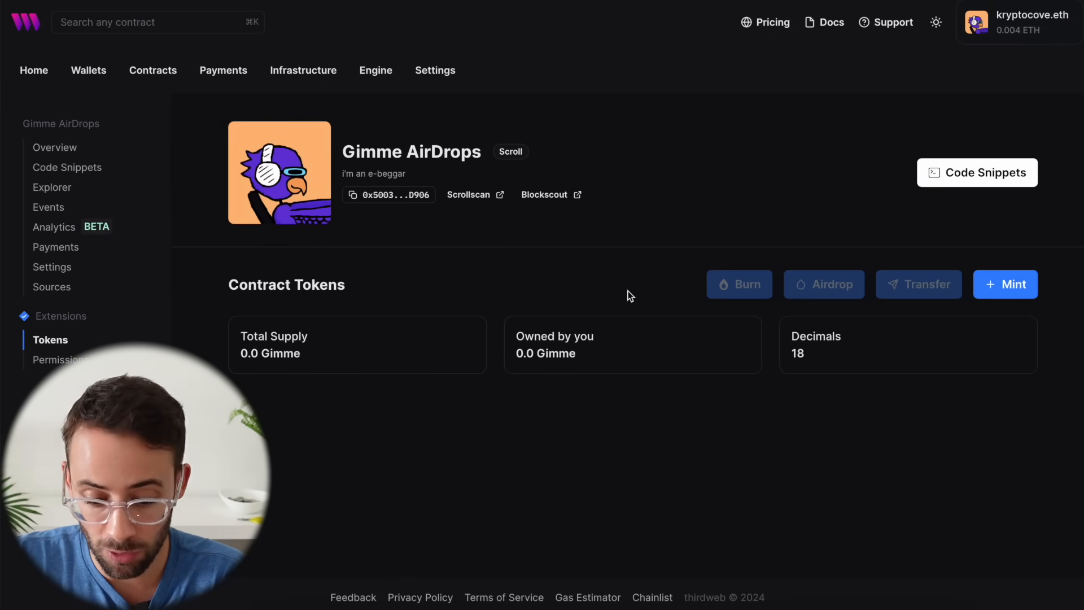
{"action": "left_click", "coordinate": [1006, 284]}
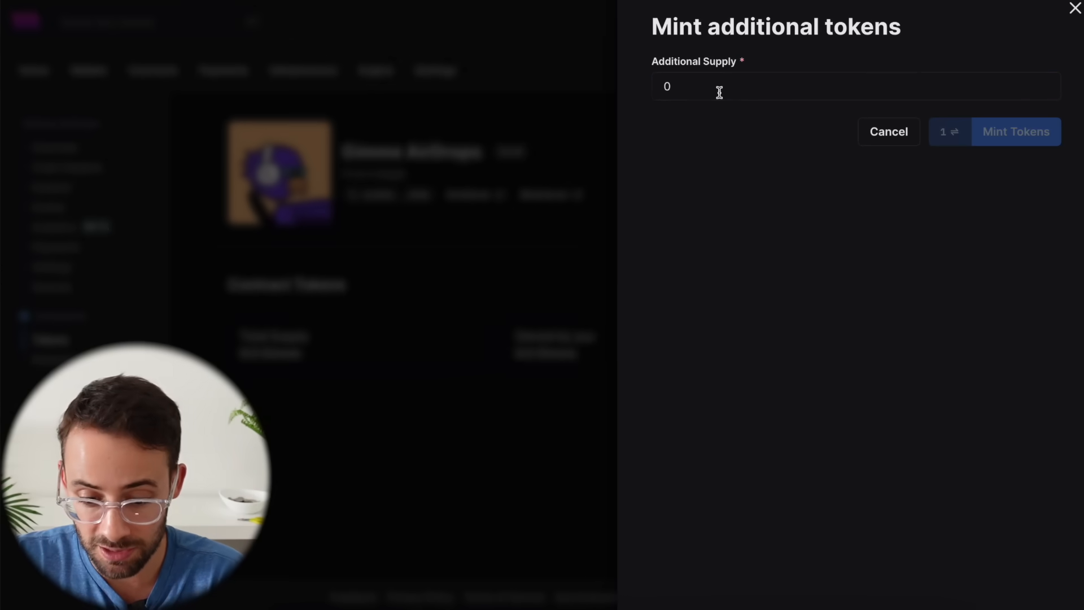
{"action": "type", "text": "1000000"}
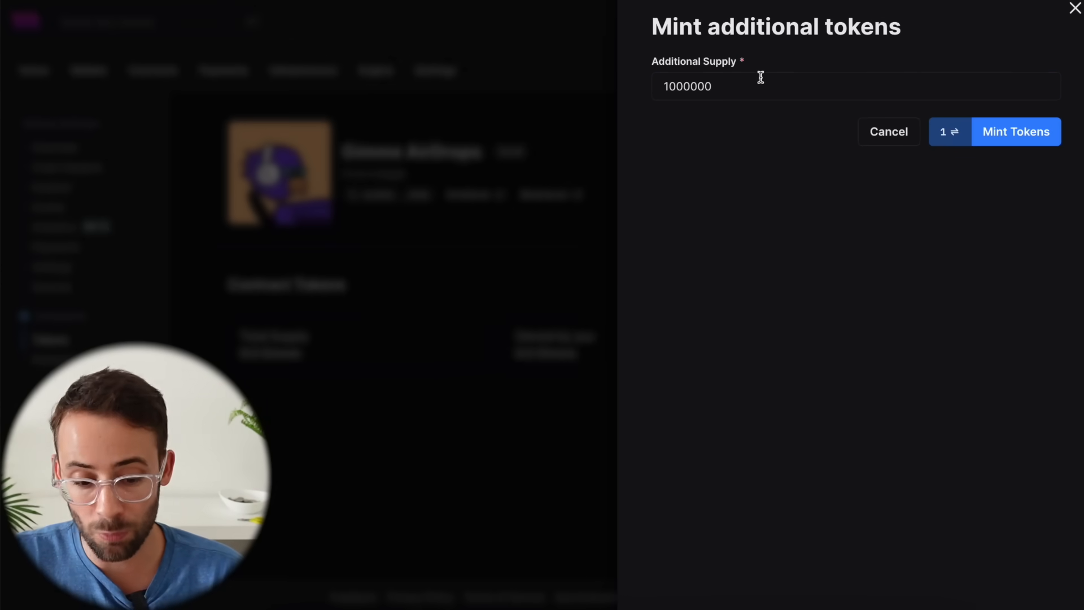
{"action": "left_click", "coordinate": [1016, 132]}
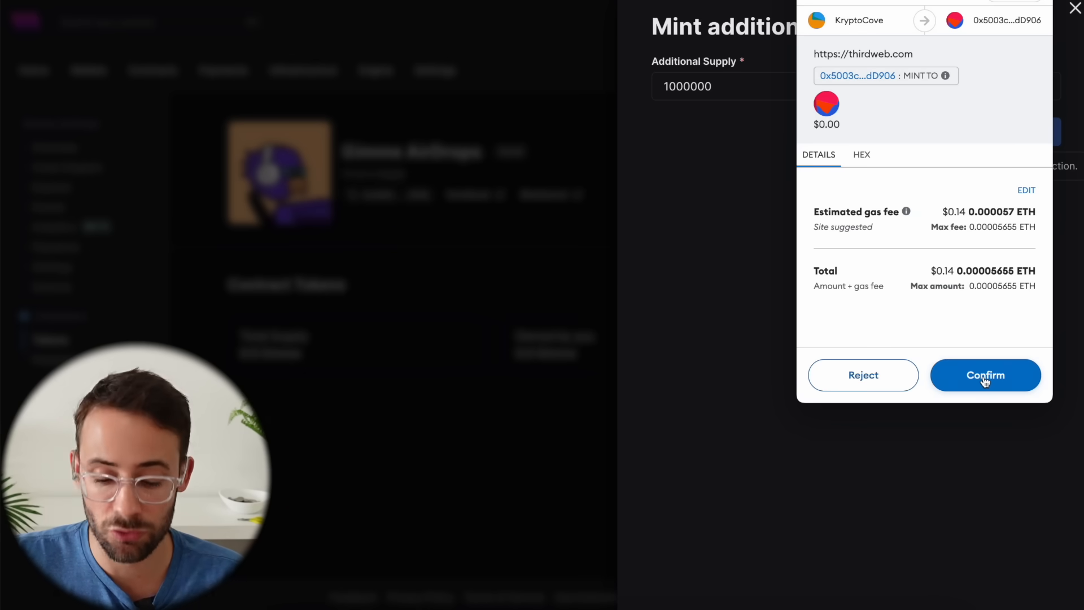
{"action": "left_click", "coordinate": [985, 375]}
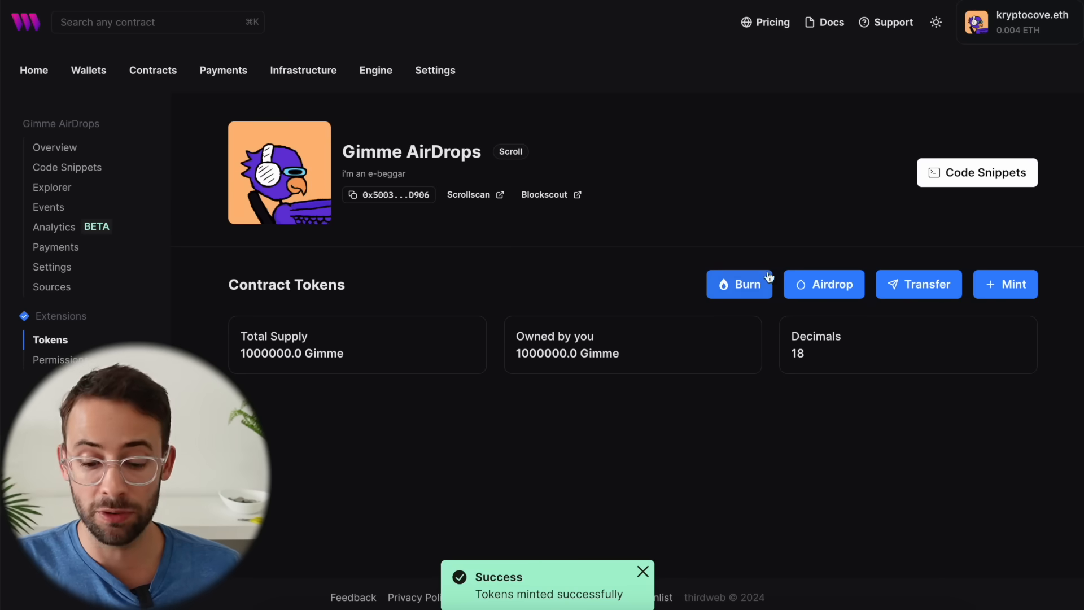
Step: Burn 5 Gimme tokens and approve in the wallet, leaving supply at 999,995
{"action": "left_click", "coordinate": [740, 284]}
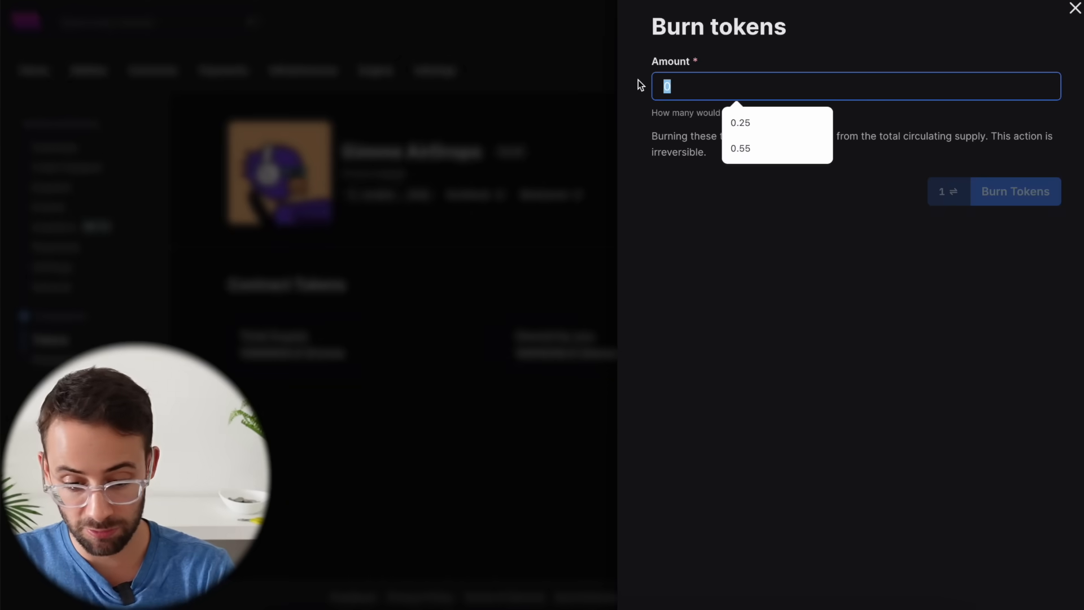
{"action": "left_click", "coordinate": [1015, 191]}
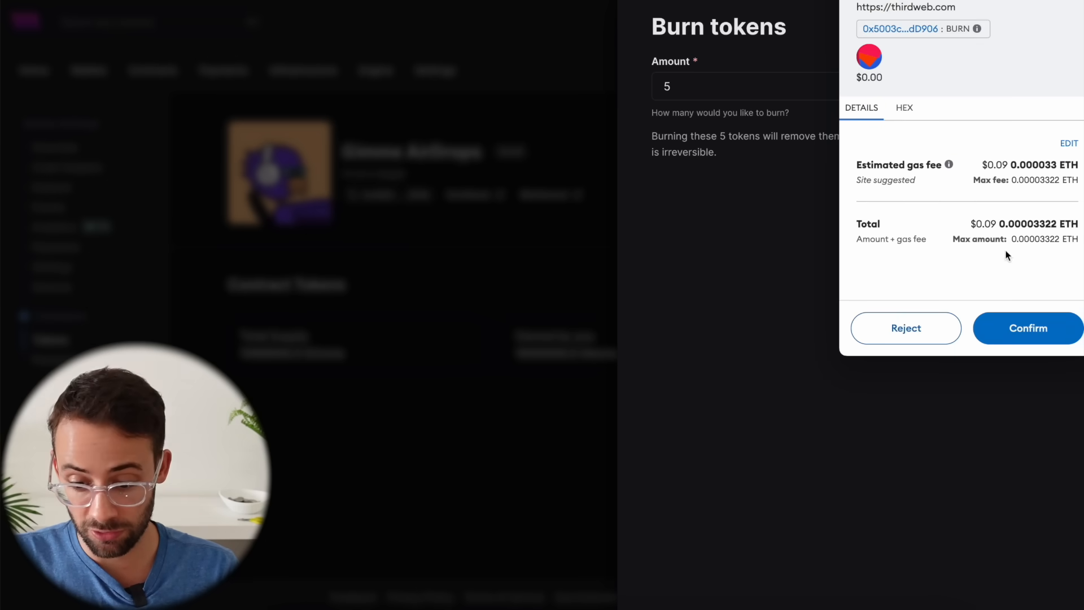
{"action": "left_click", "coordinate": [1028, 328]}
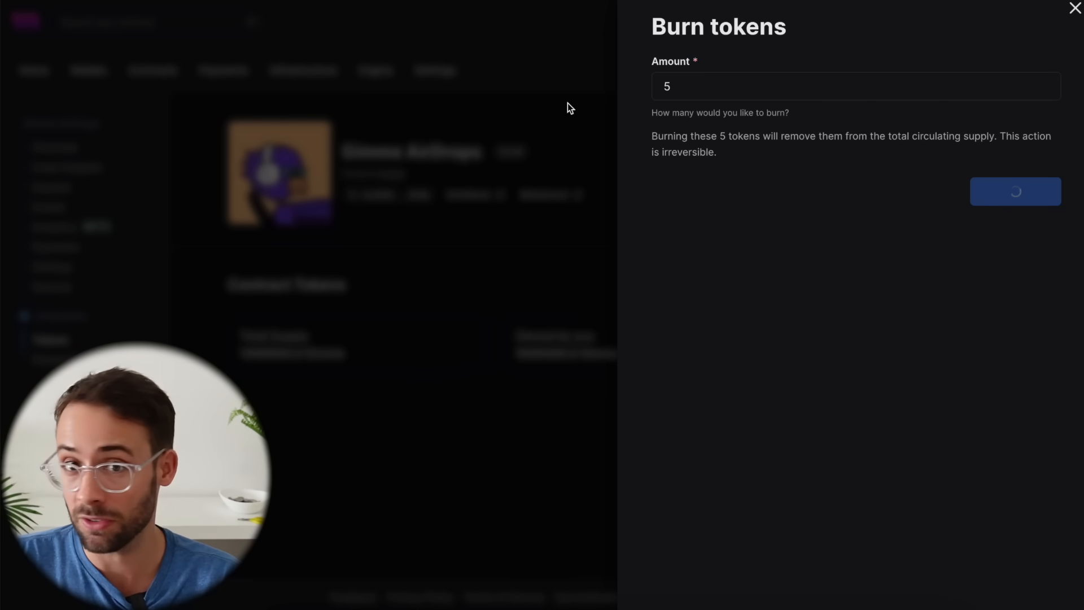
{"action": "left_click", "coordinate": [1016, 192]}
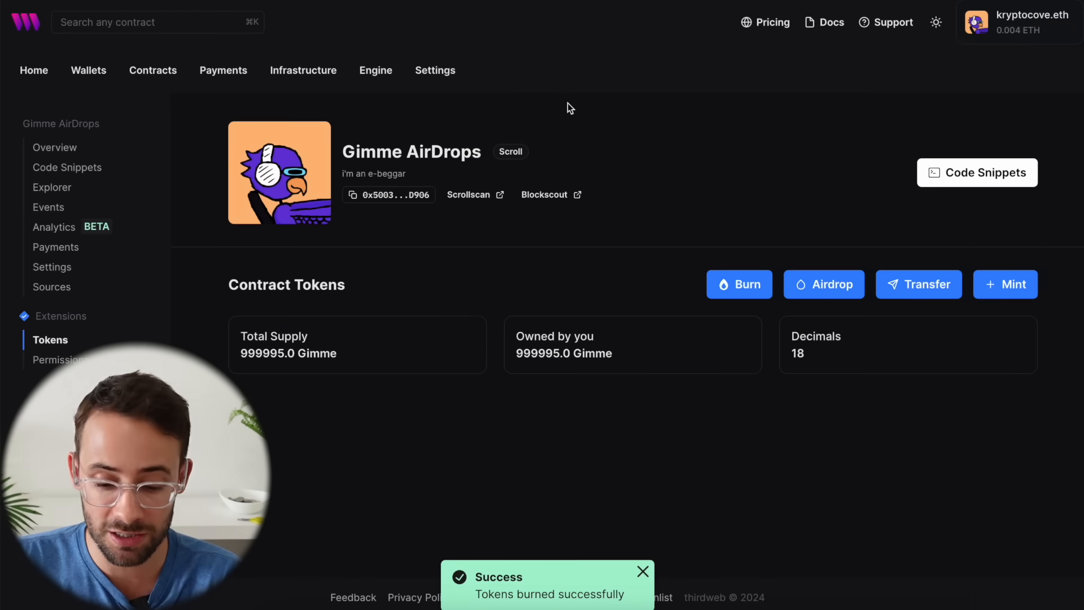
{"action": "mouse_move", "coordinate": [824, 284]}
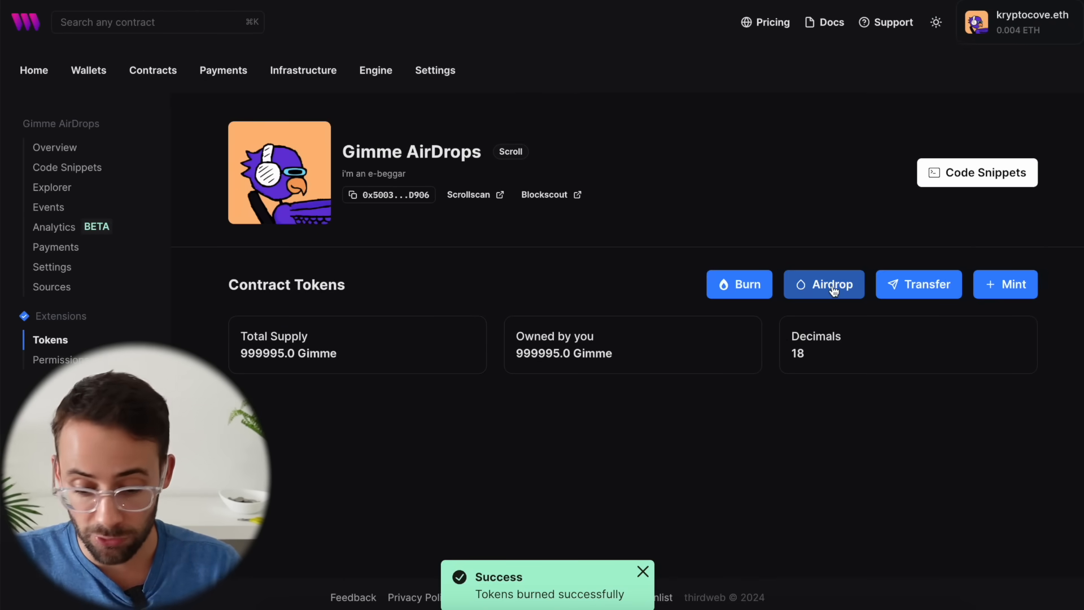
Step: Open the Airdrop tokens form and close it without sending anything
{"action": "left_click", "coordinate": [823, 284]}
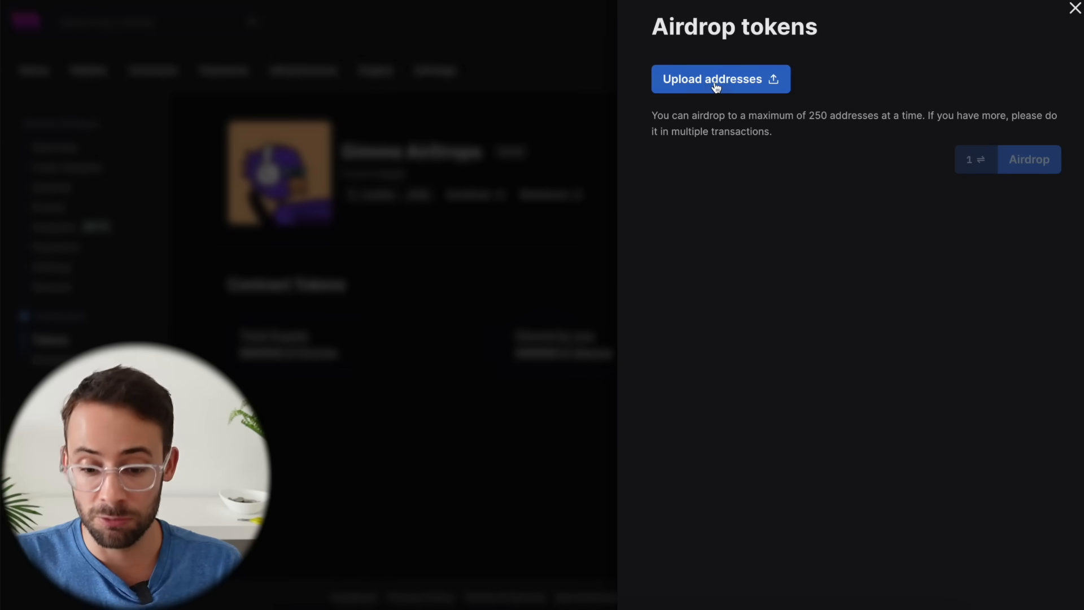
{"action": "mouse_move", "coordinate": [909, 68]}
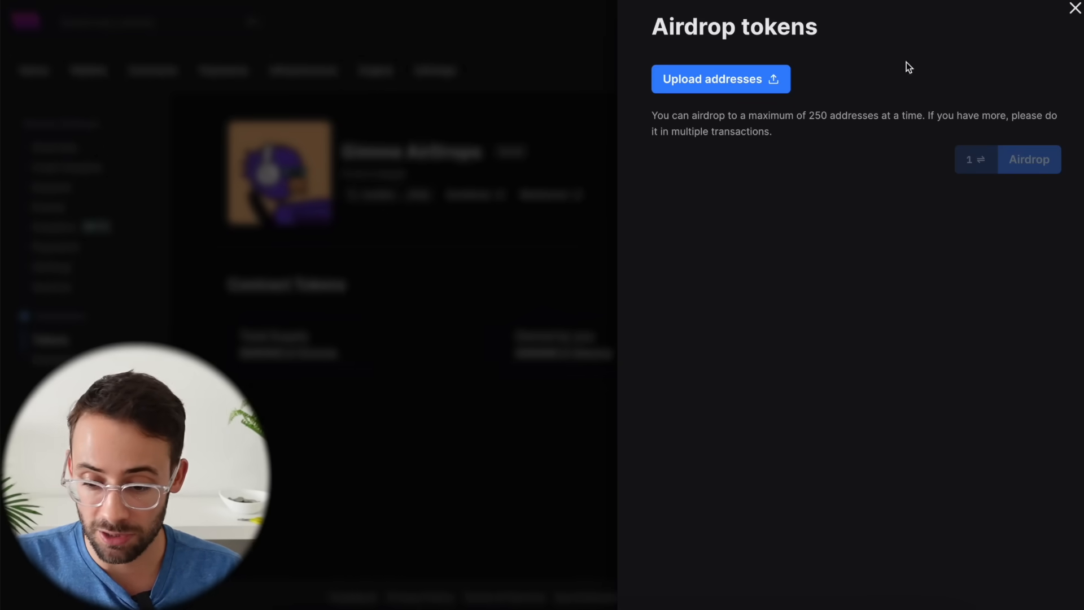
{"action": "left_click", "coordinate": [1073, 9]}
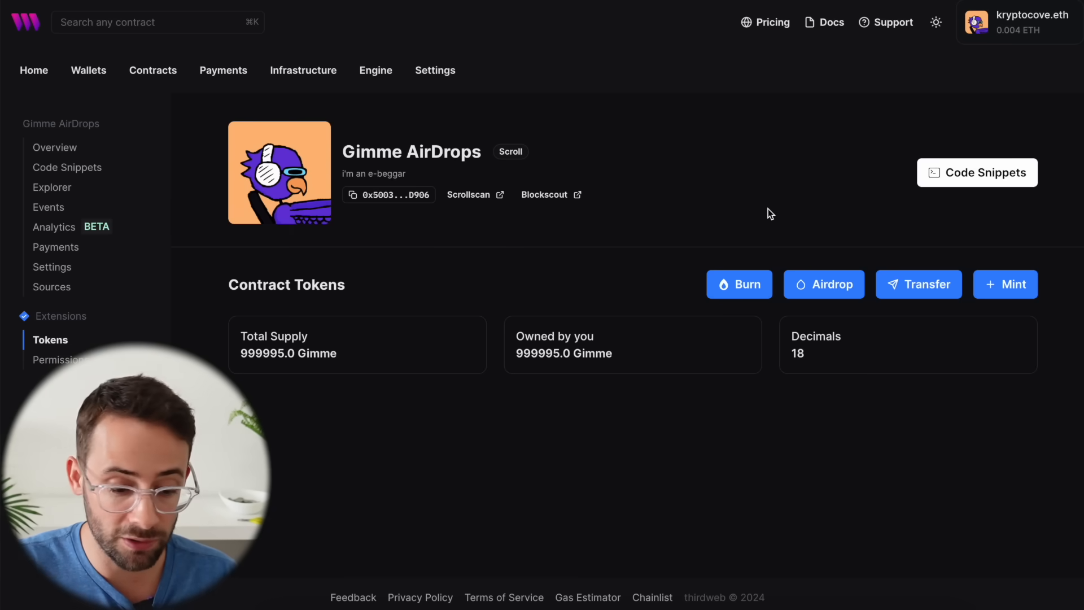
{"action": "mouse_move", "coordinate": [80, 188]}
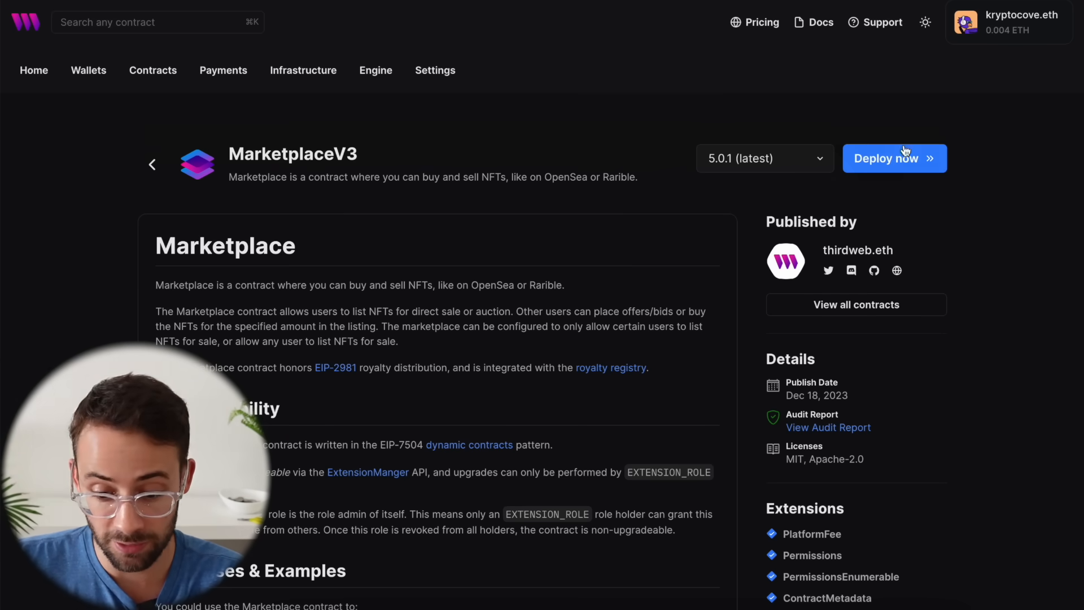
Step: Deploy a MarketplaceV3 contract named Airdrop Market on Scroll
{"action": "left_click", "coordinate": [894, 158]}
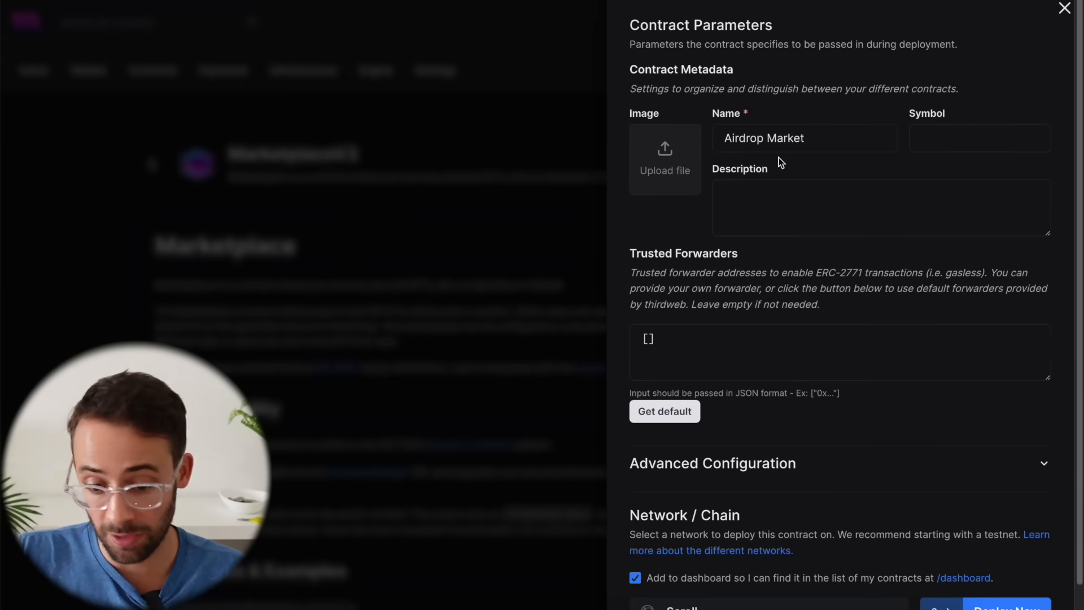
{"action": "scroll", "scroll_direction": "down", "scroll_amount": 3}
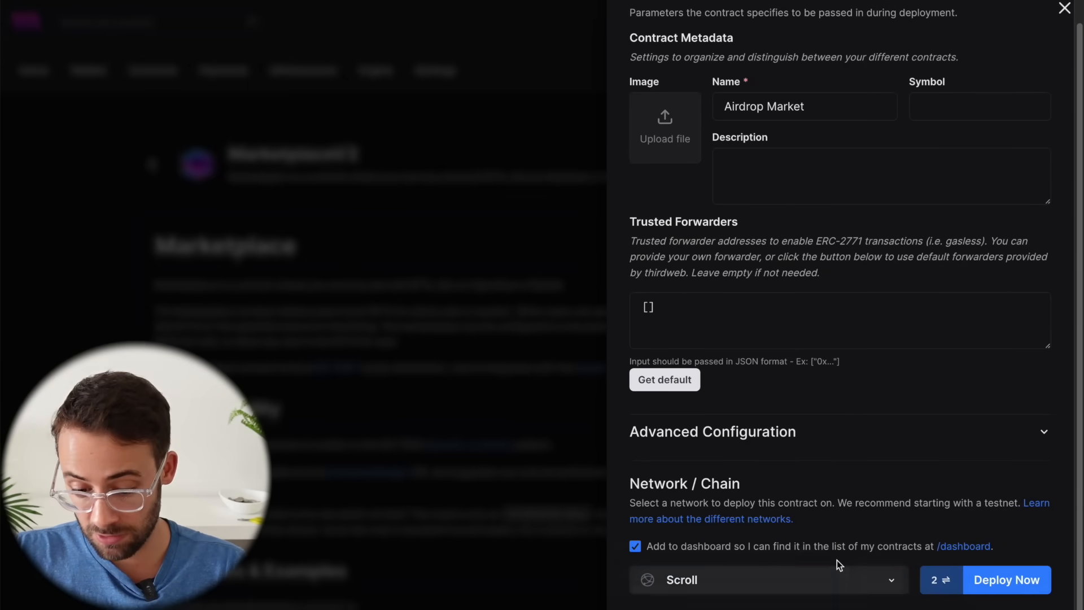
{"action": "mouse_move", "coordinate": [918, 584]}
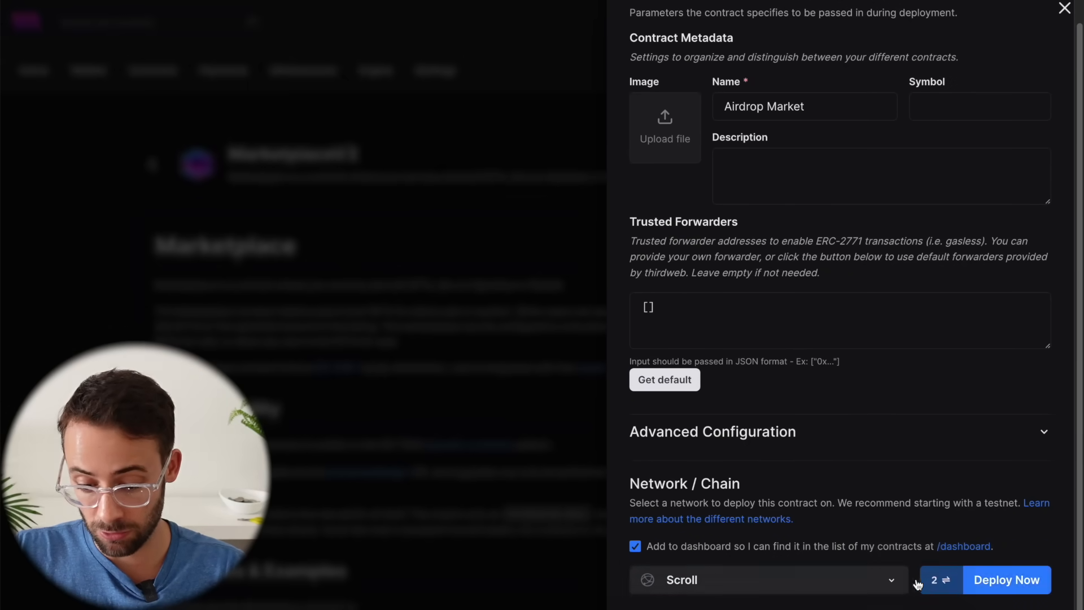
{"action": "left_click", "coordinate": [1006, 580]}
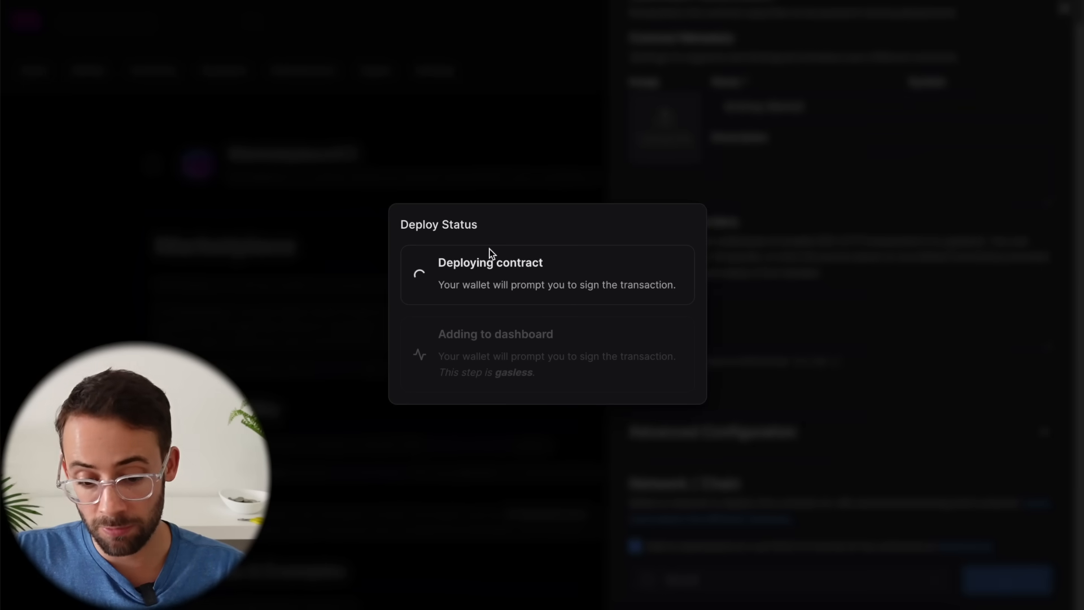